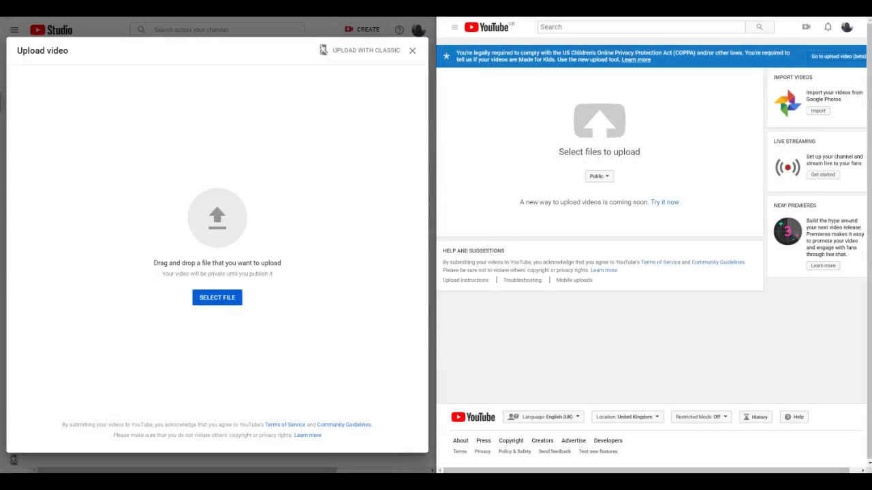
mouse_move(207, 121)
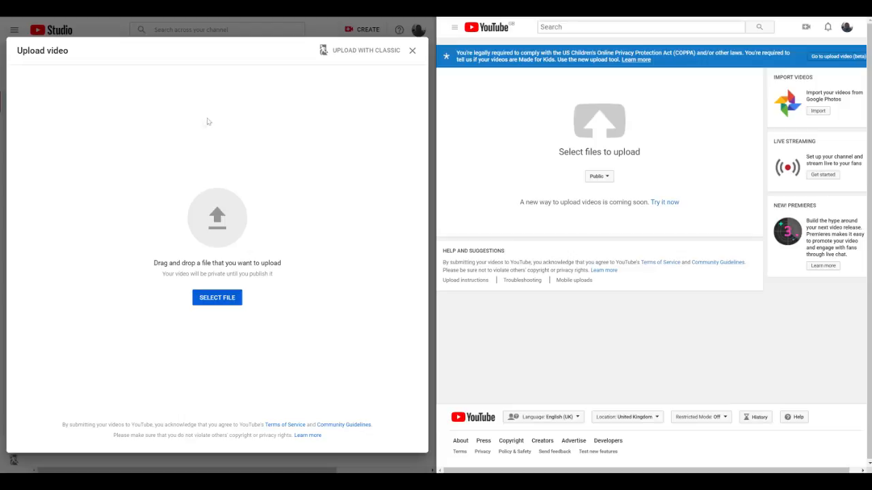
mouse_move(259, 120)
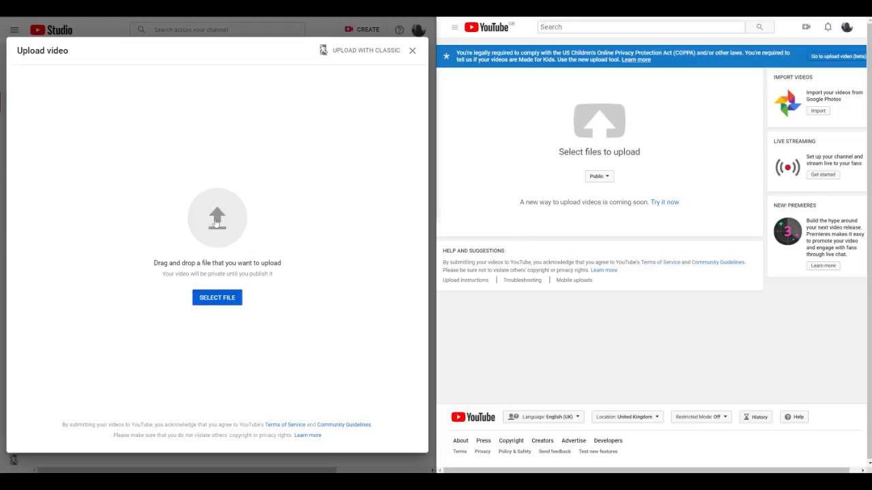
Select the JBG Films intro video files so both uploaders begin processing them
left_click(217, 297)
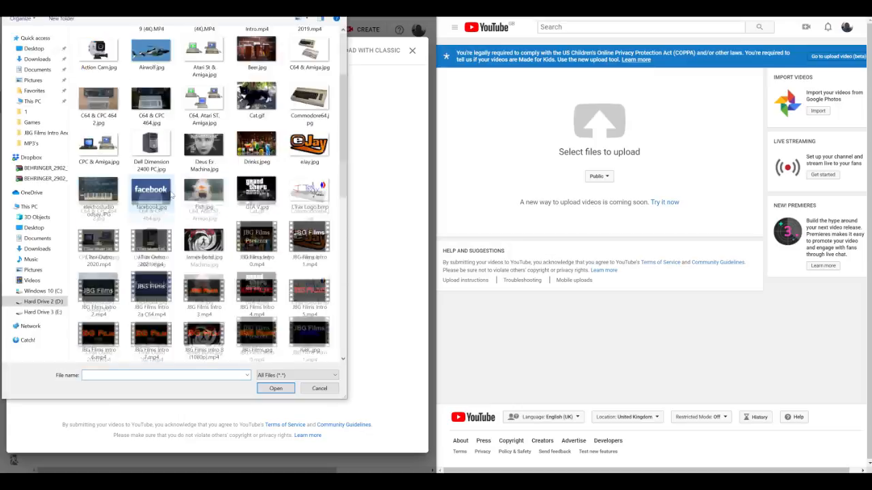
scroll("down", 3)
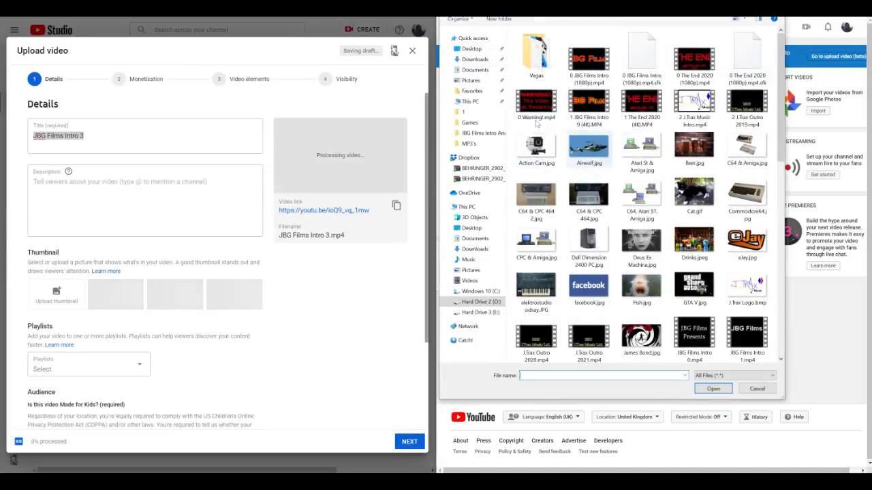
scroll("down", 3)
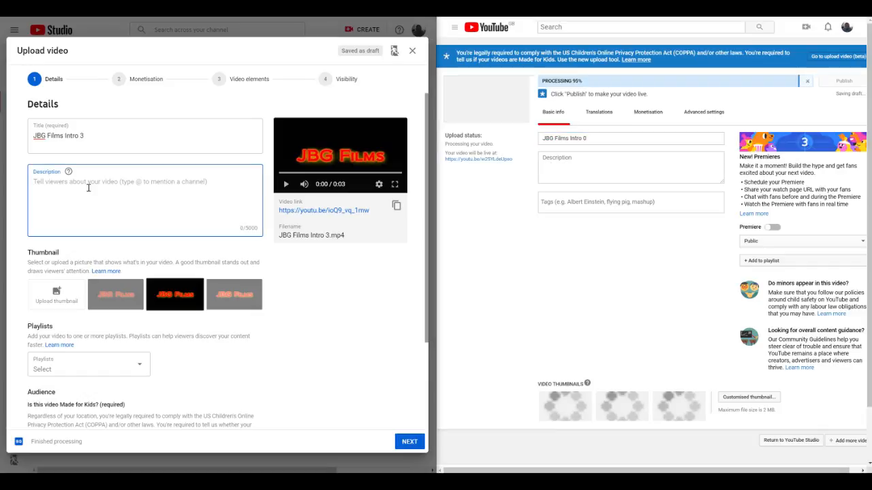
Enter 'test n' as the new upload's description and 'text c' as the classic one's
type("test")
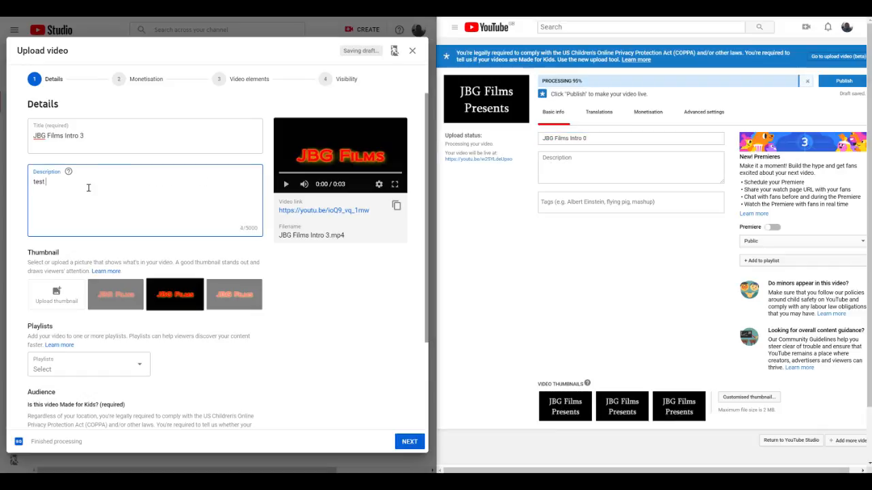
type("n")
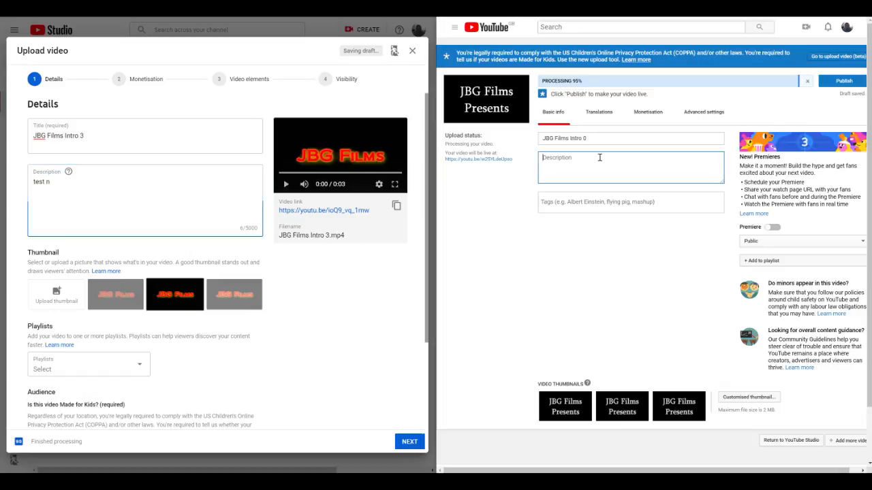
type("text c")
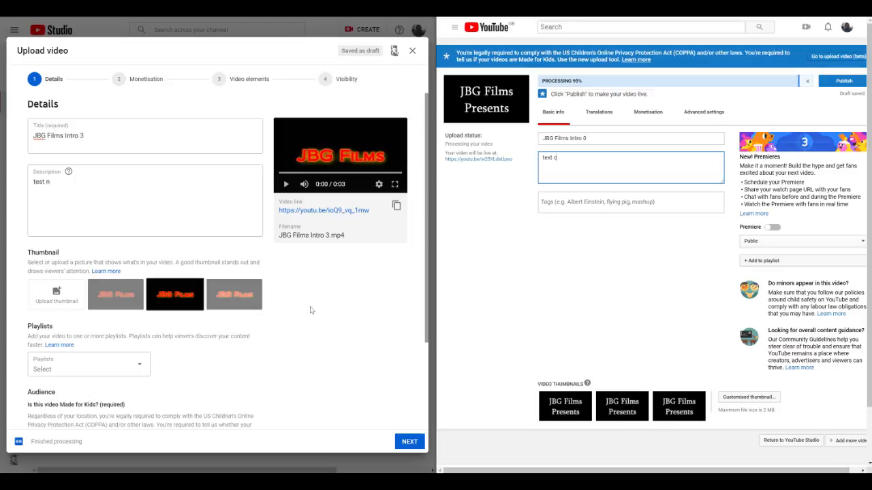
mouse_move(327, 332)
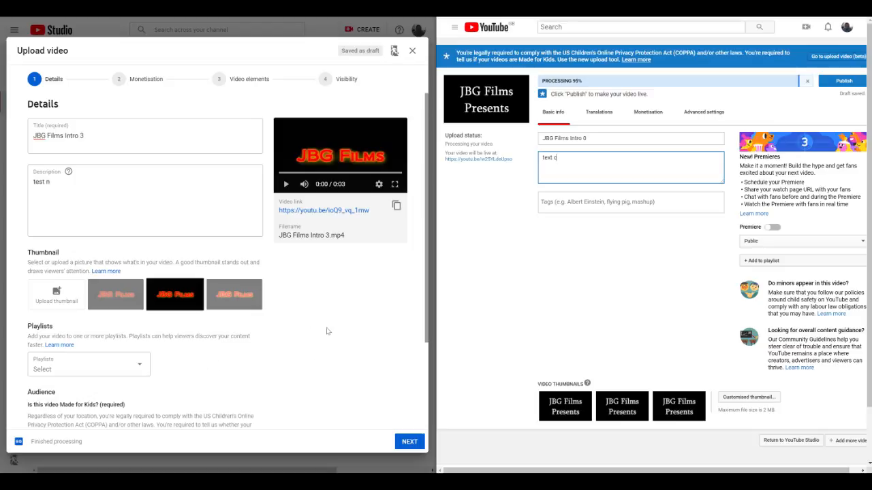
mouse_move(328, 320)
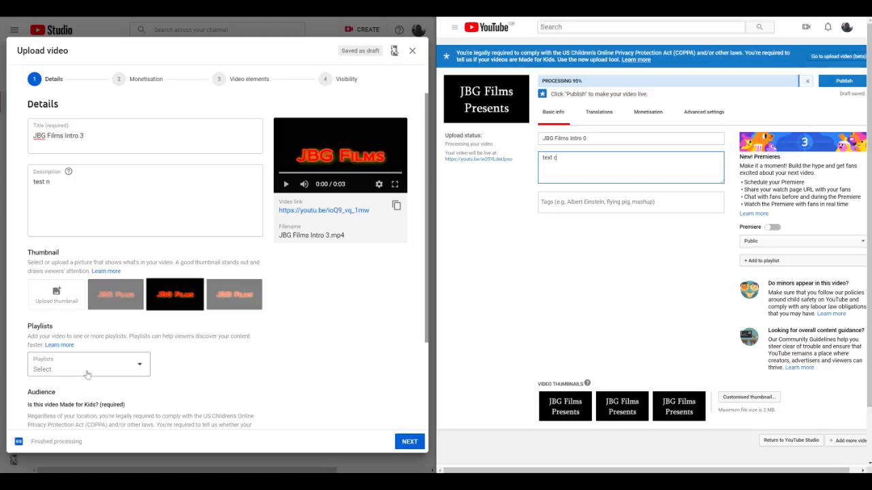
left_click(87, 369)
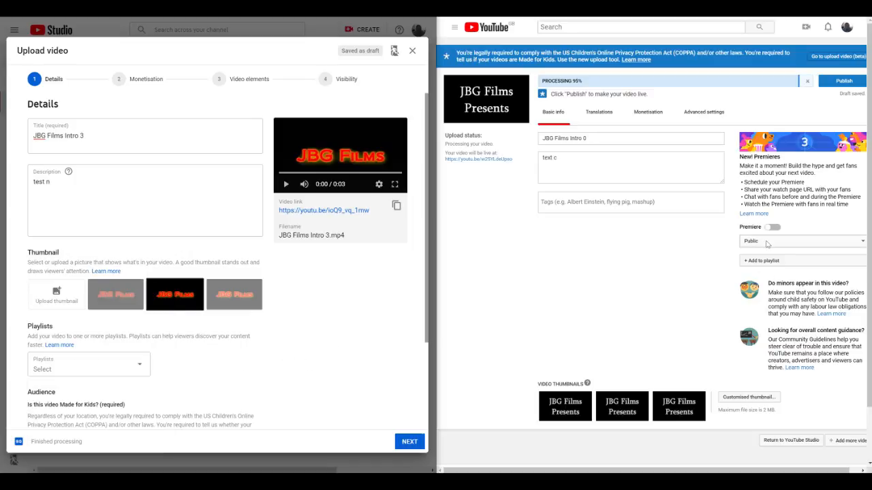
mouse_move(848, 244)
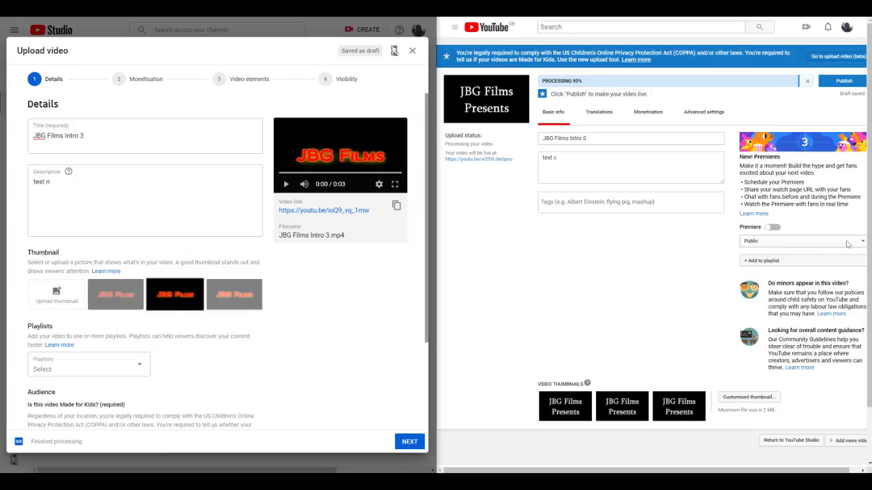
left_click(803, 241)
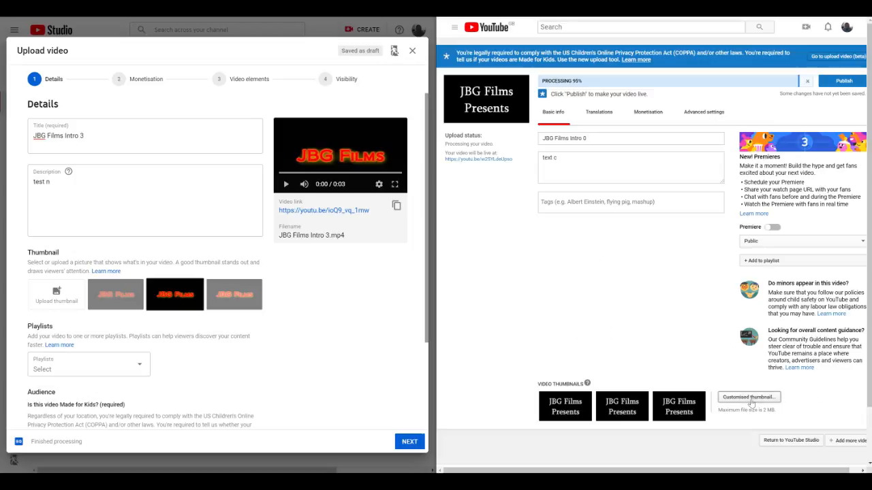
mouse_move(606, 349)
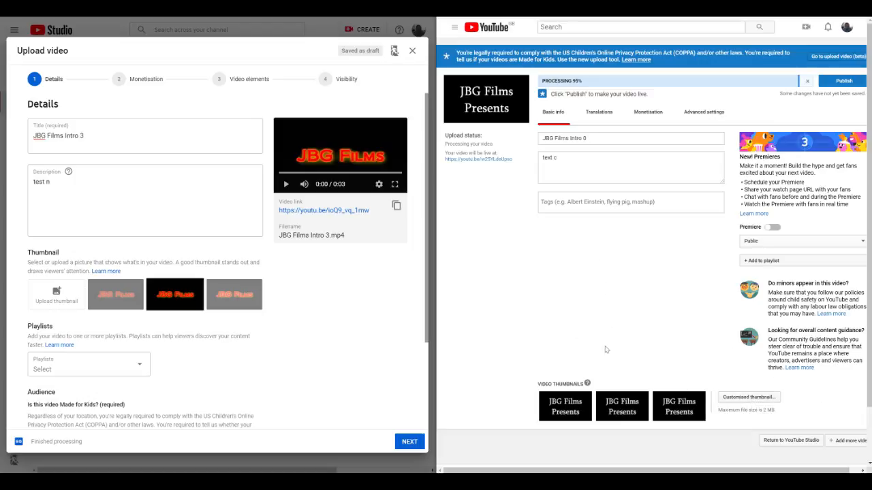
mouse_move(17, 274)
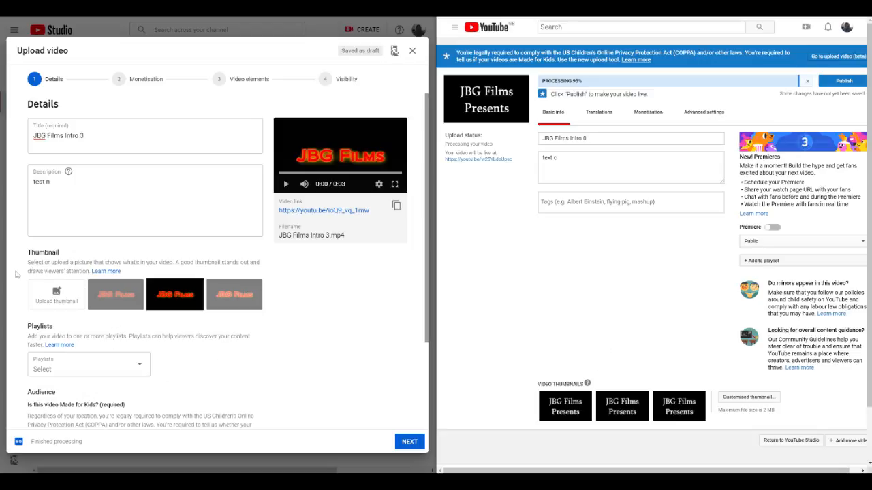
mouse_move(300, 343)
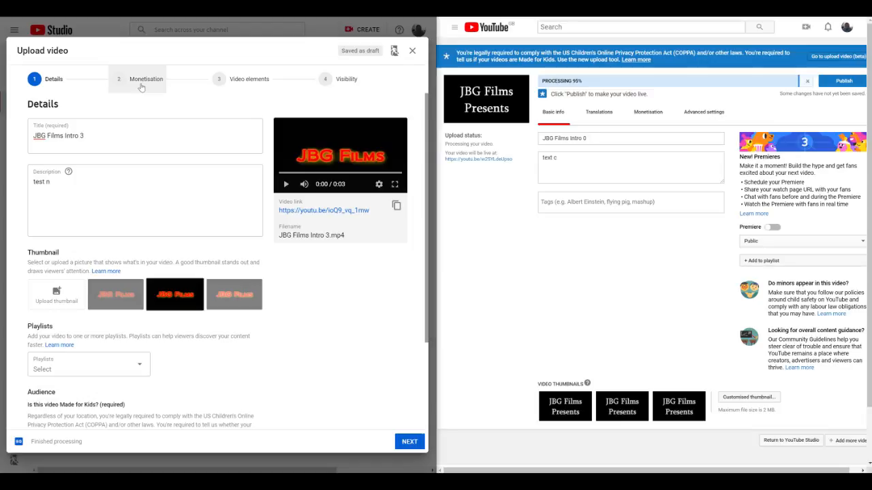
Move the new upload through Monetisation to Video elements and show classic monetisation with ads on
left_click(136, 79)
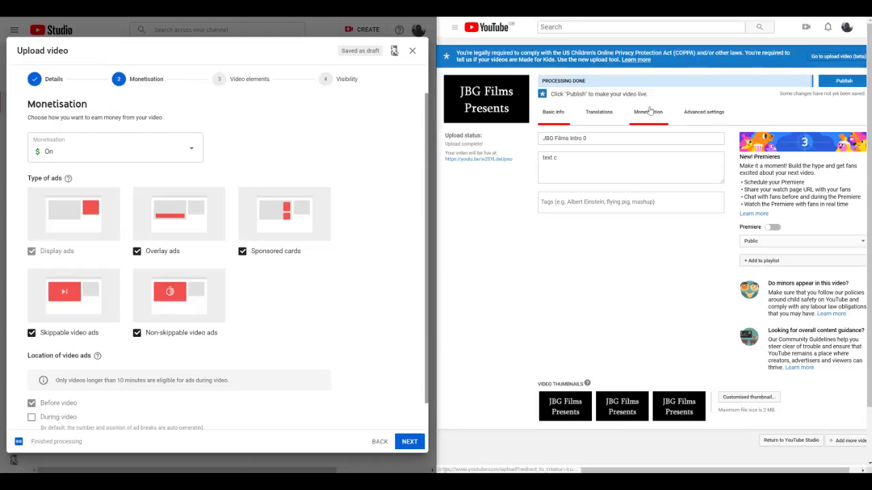
left_click(648, 112)
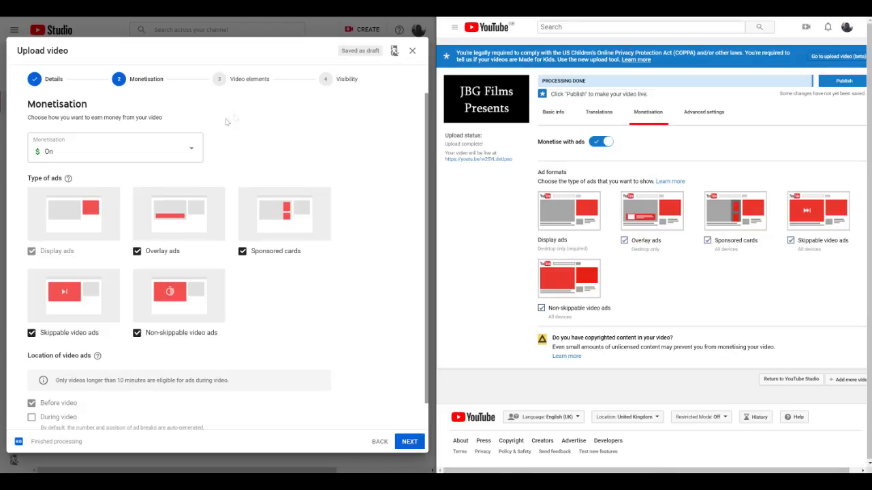
left_click(409, 441)
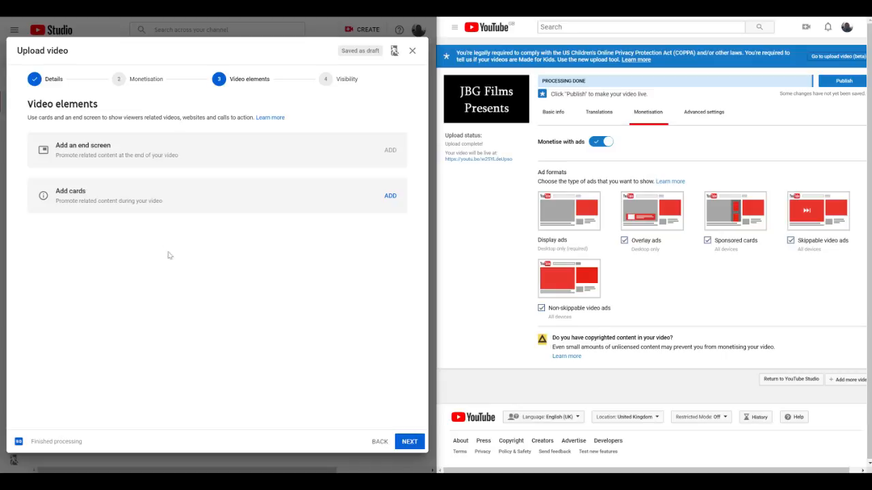
mouse_move(252, 162)
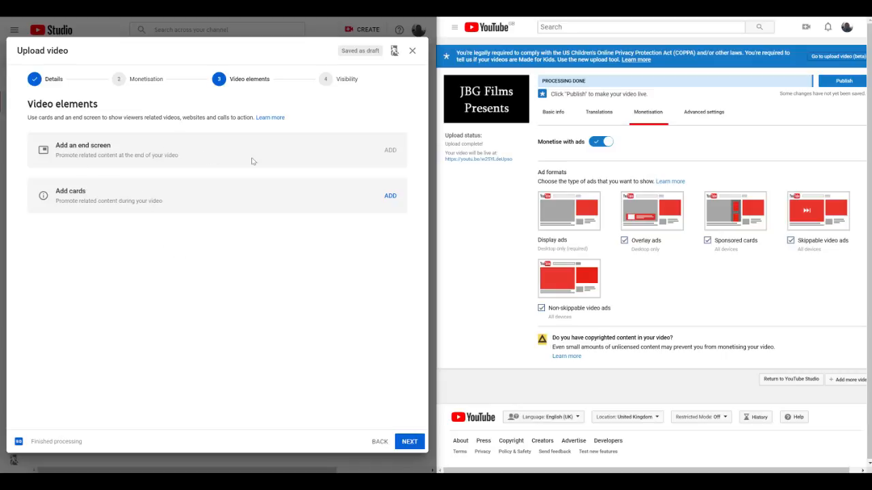
mouse_move(191, 268)
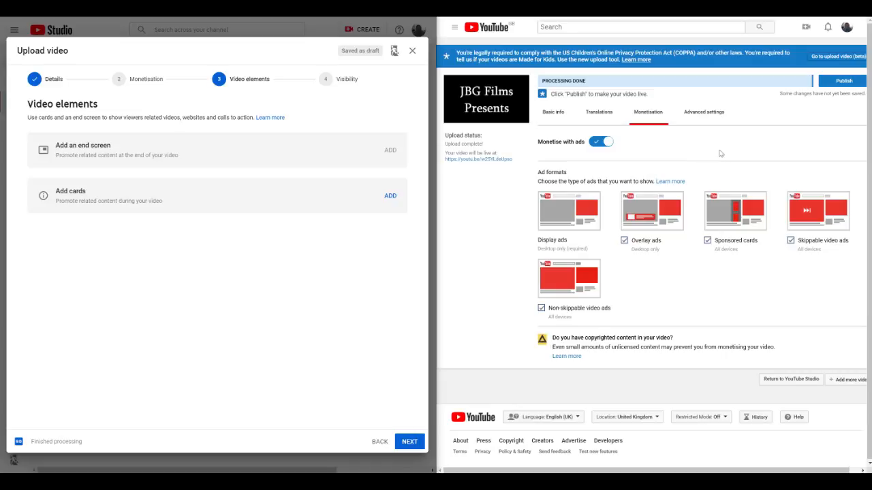
mouse_move(696, 153)
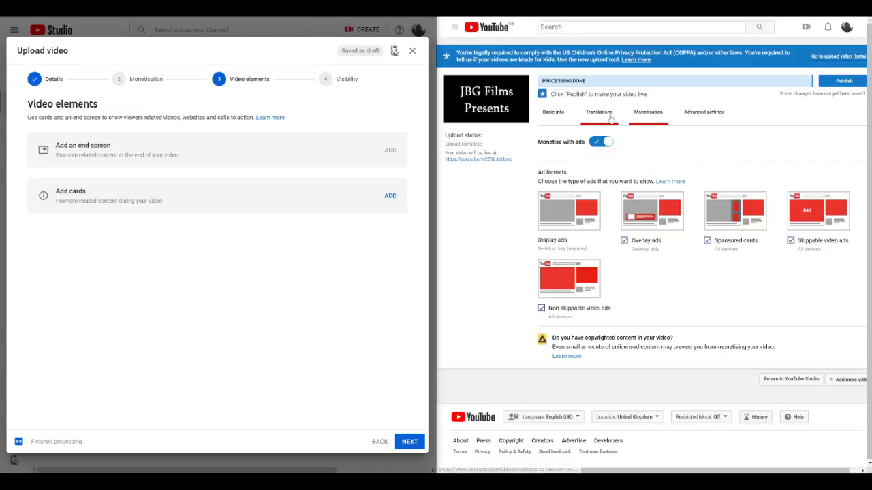
Show the classic Translations page and advance the new upload to Visibility
left_click(599, 112)
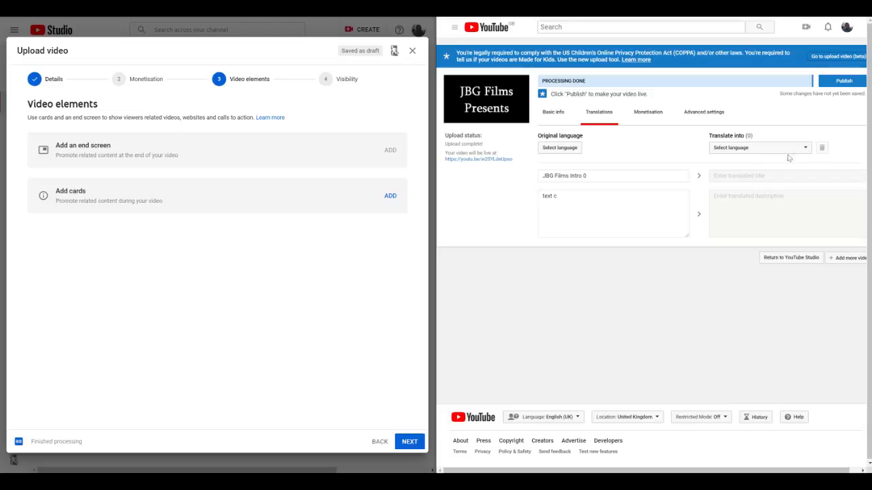
left_click(759, 147)
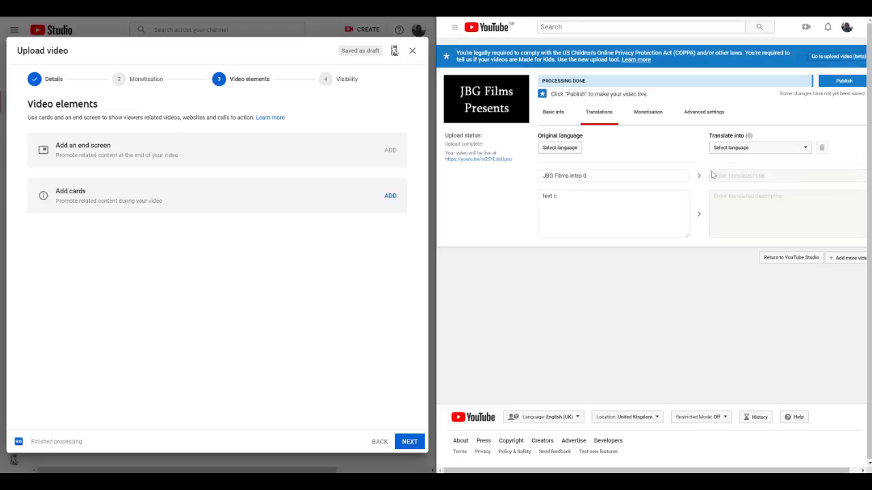
mouse_move(730, 180)
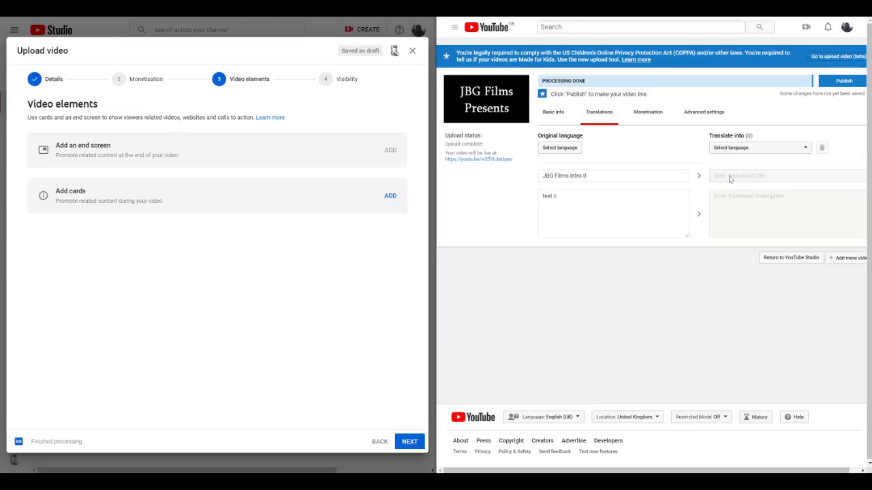
mouse_move(334, 103)
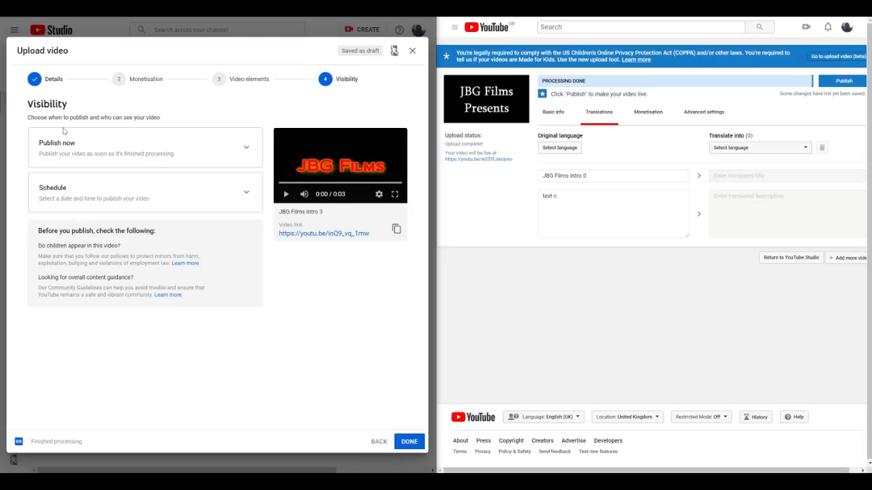
Return the new upload to its Details step with audience not made for kids
left_click(379, 441)
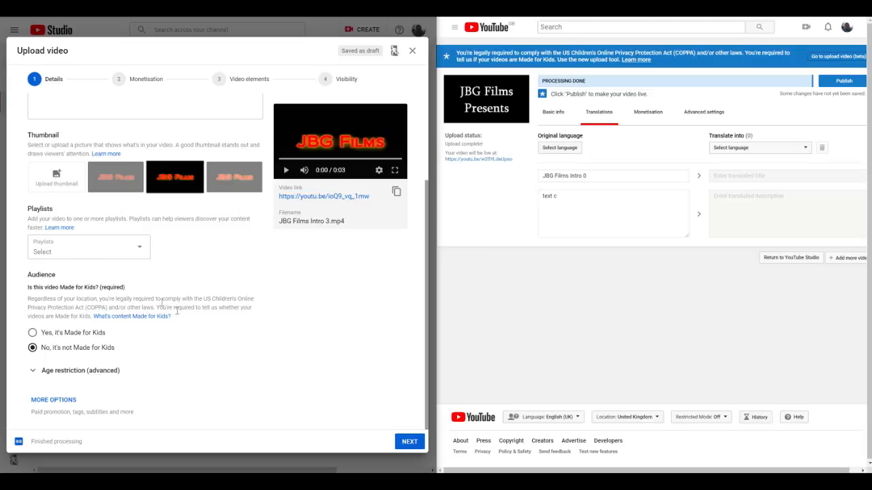
mouse_move(53, 340)
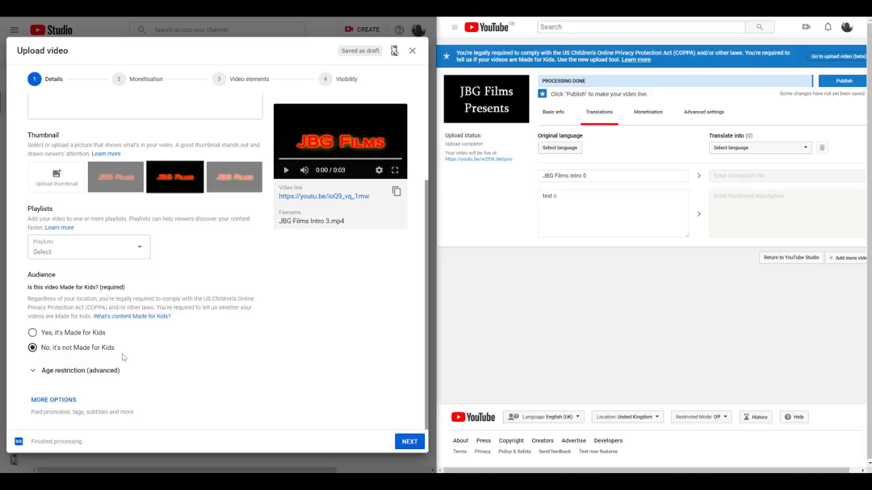
mouse_move(164, 368)
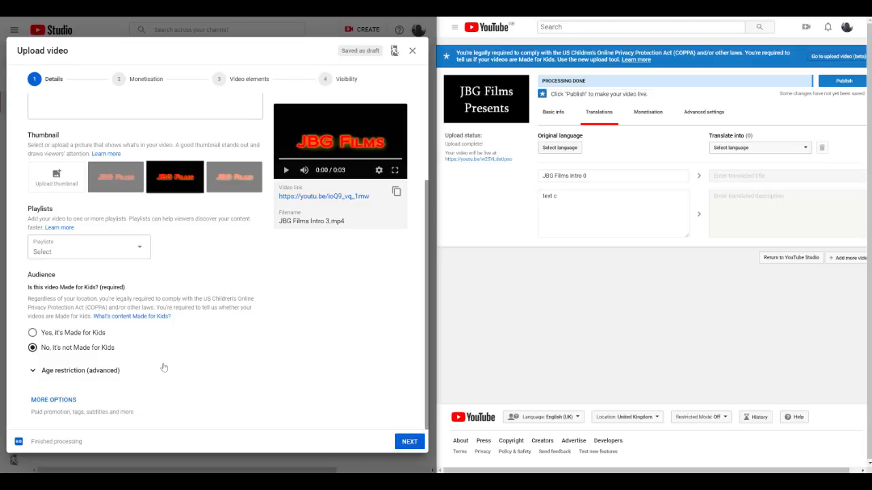
mouse_move(40, 364)
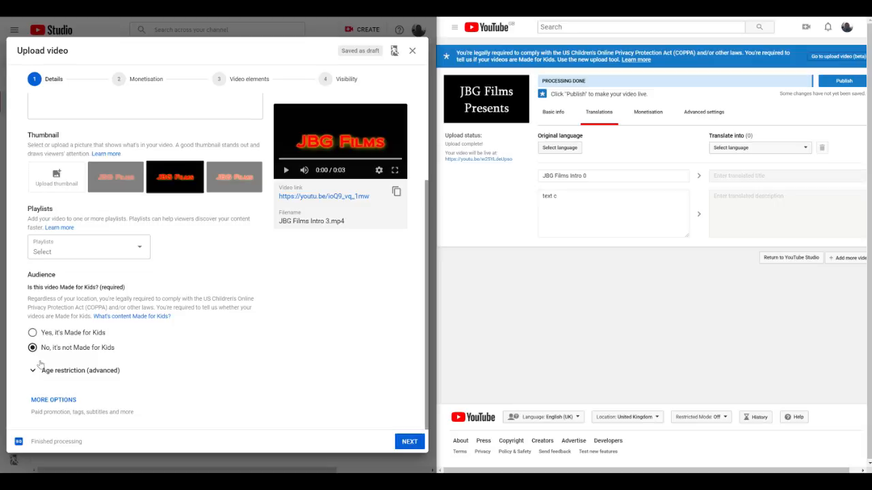
mouse_move(174, 358)
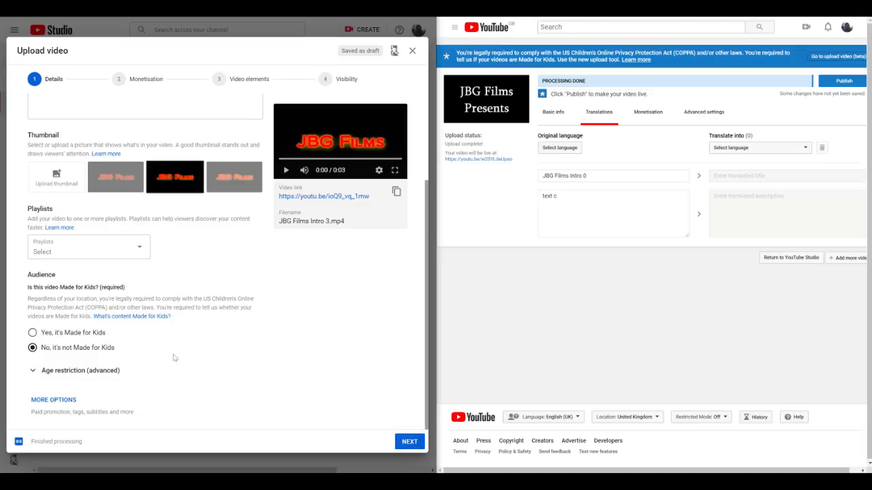
mouse_move(202, 359)
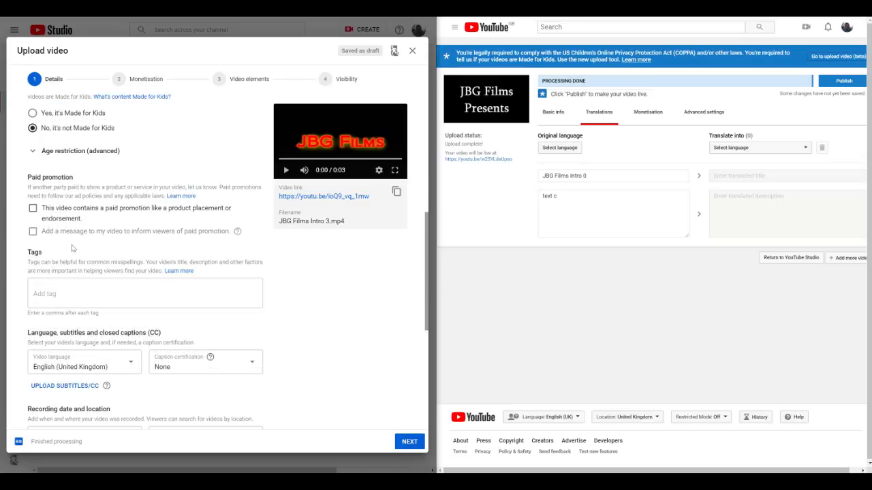
Expand and scroll through the new uploader's extra details such as tags and video language
left_click(145, 293)
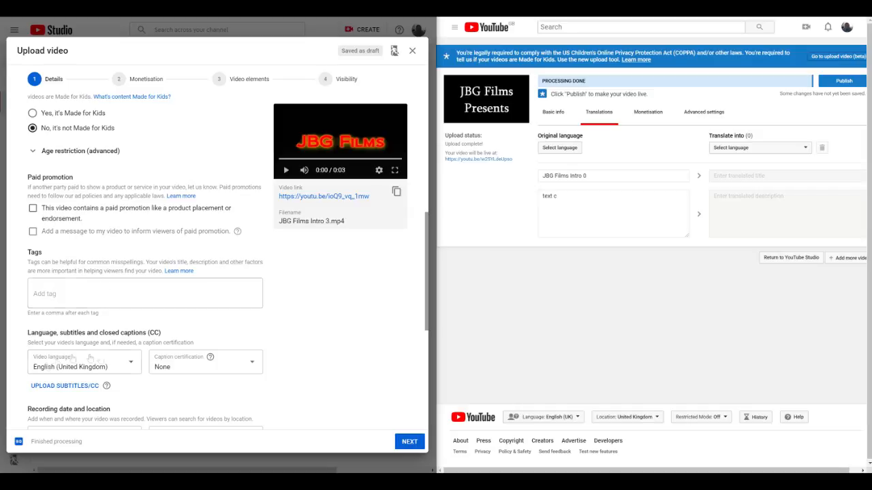
scroll("down", 3)
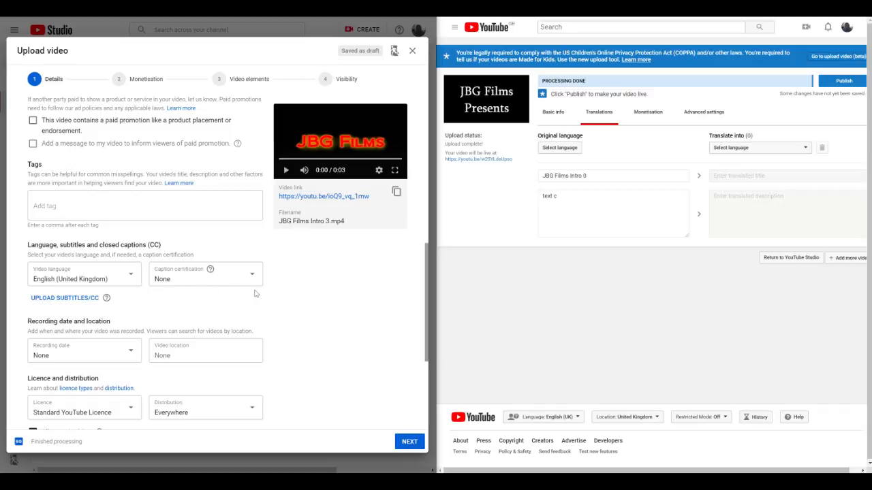
mouse_move(182, 300)
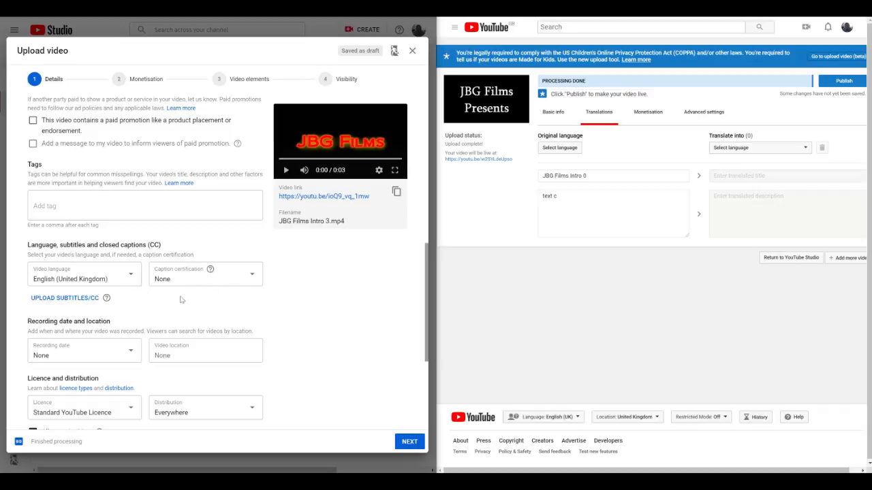
mouse_move(234, 298)
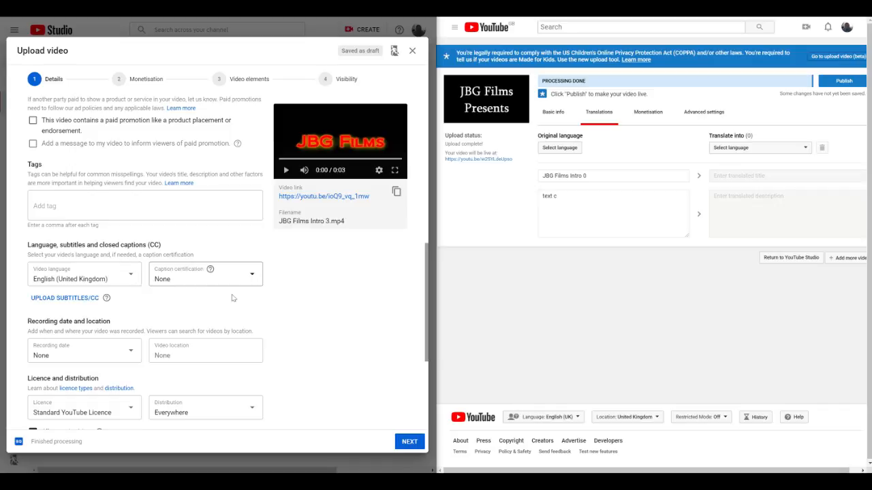
scroll("down", 3)
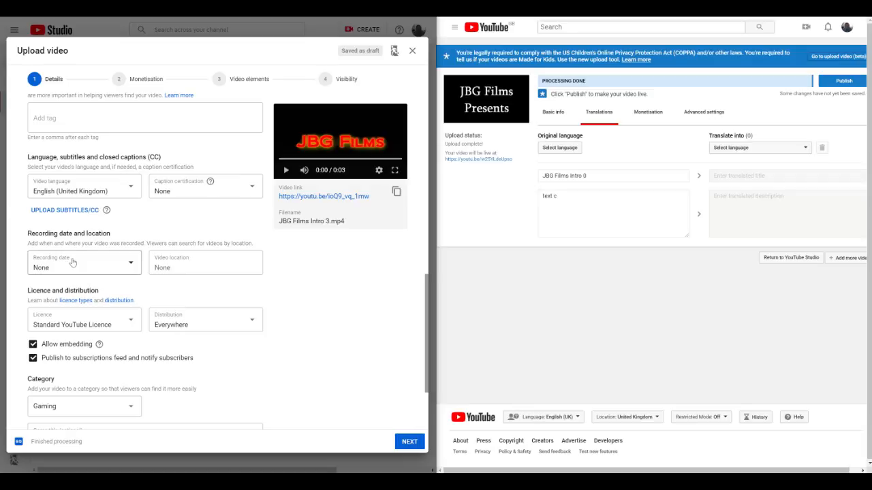
mouse_move(107, 292)
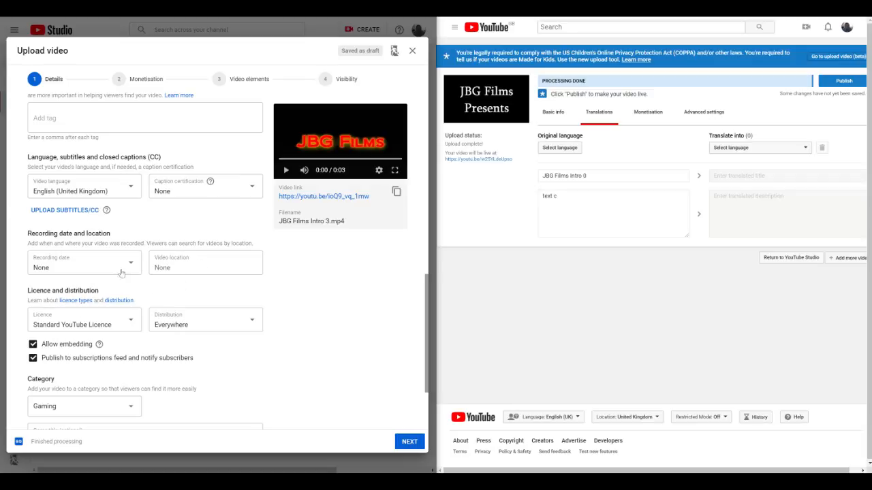
scroll("down", 3)
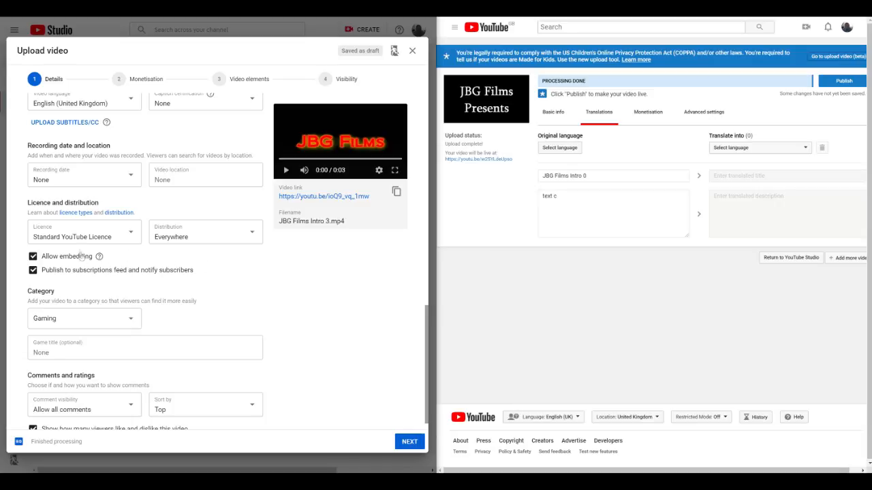
scroll("down", 3)
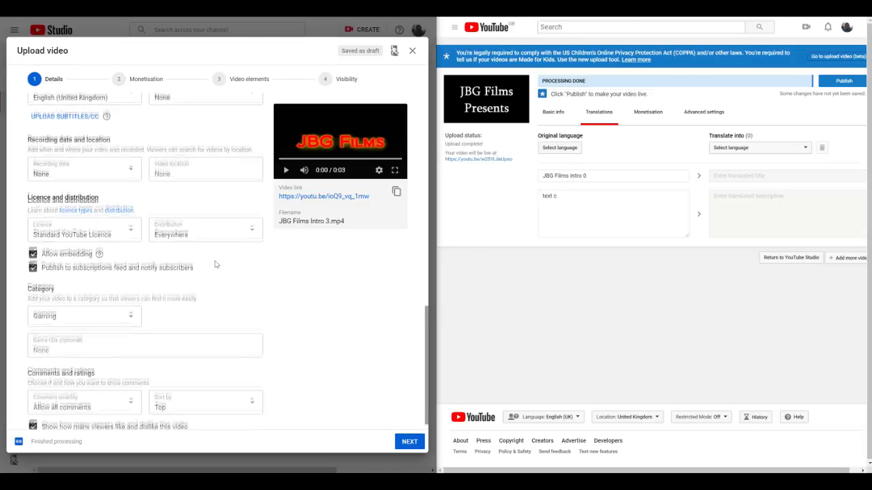
scroll("down", 3)
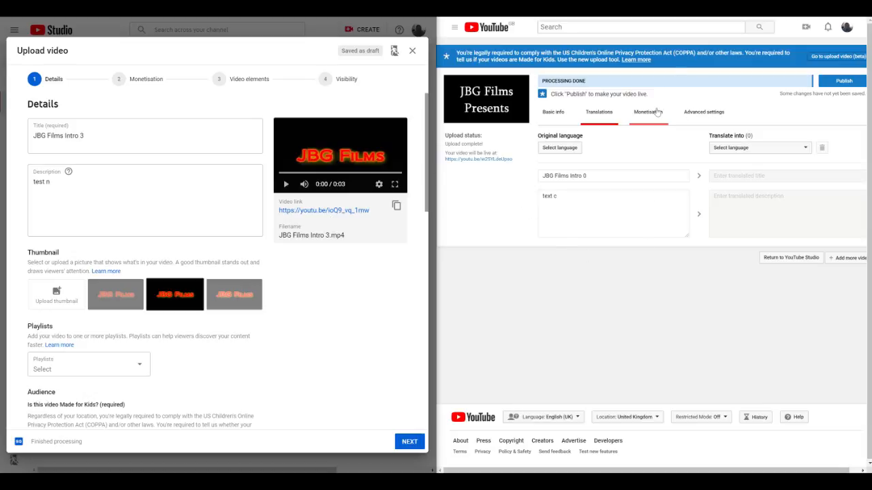
Show the classic uploader's Advanced settings with comments, licence and category options
left_click(704, 112)
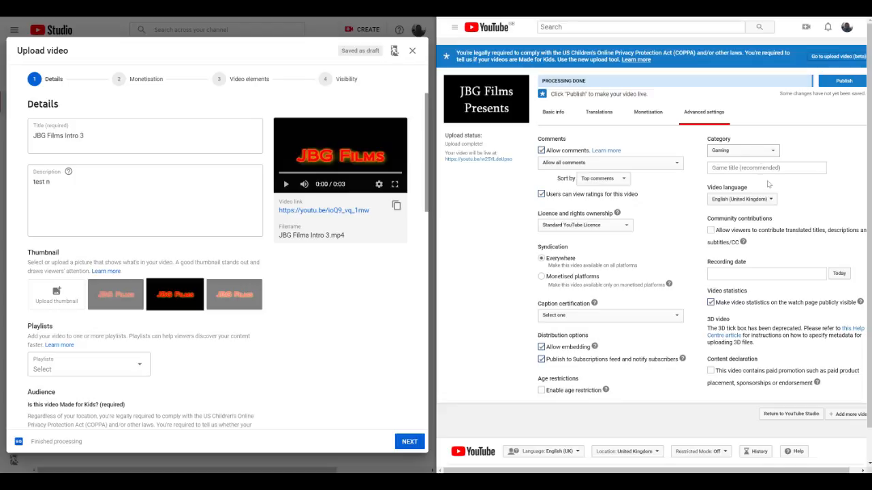
left_click(766, 167)
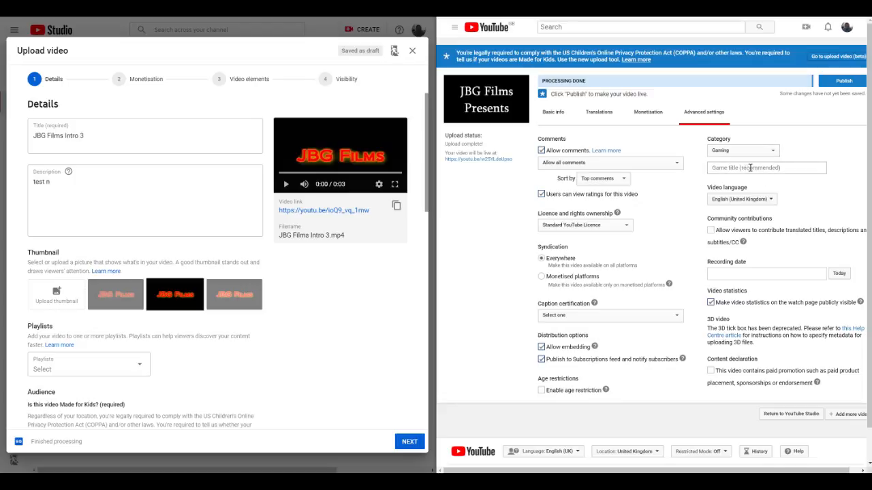
mouse_move(749, 167)
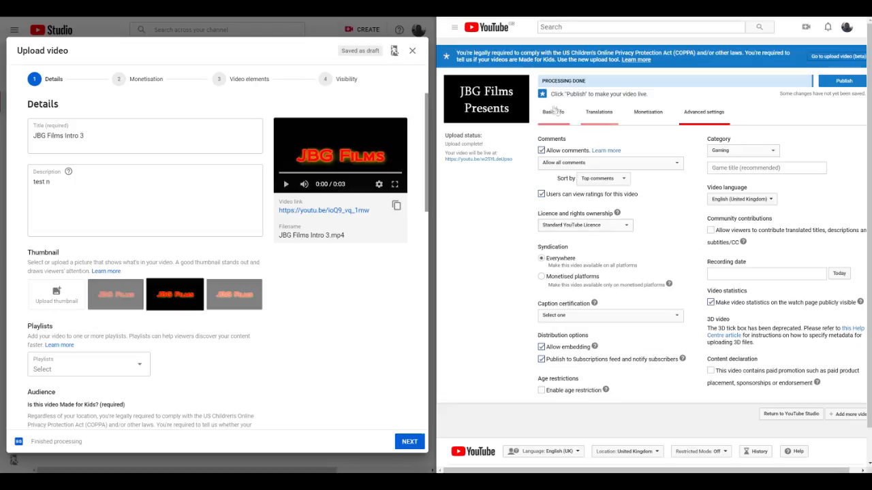
Back on classic Basic info, switch the privacy from Public to Unlisted
left_click(552, 112)
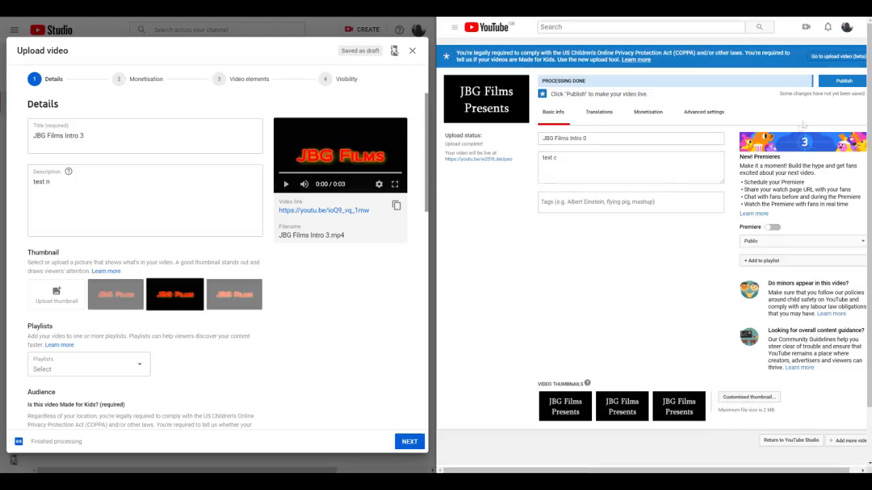
mouse_move(842, 81)
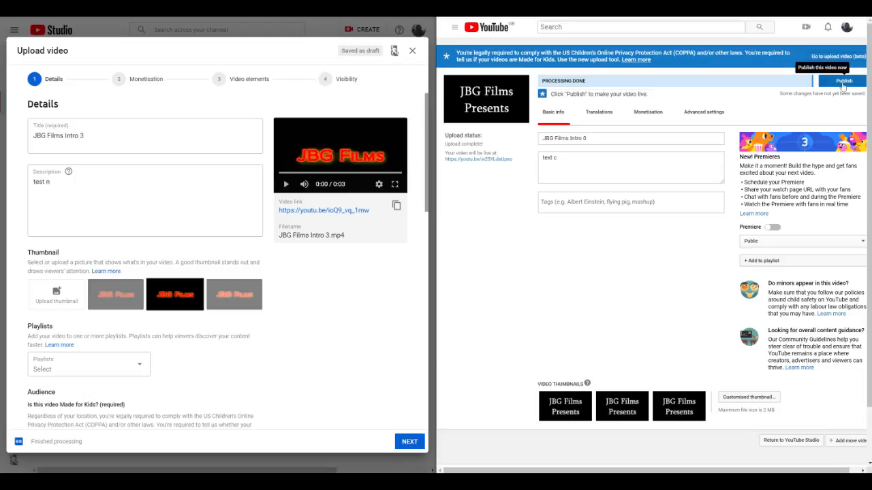
left_click(803, 241)
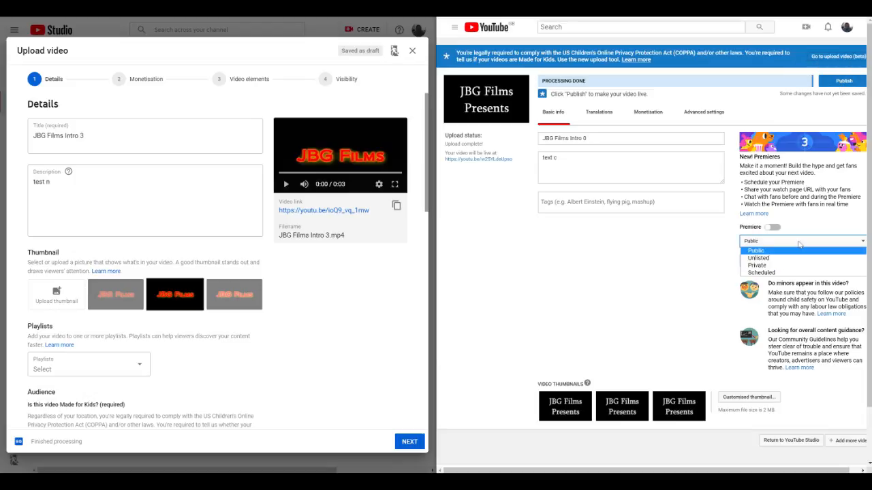
left_click(758, 258)
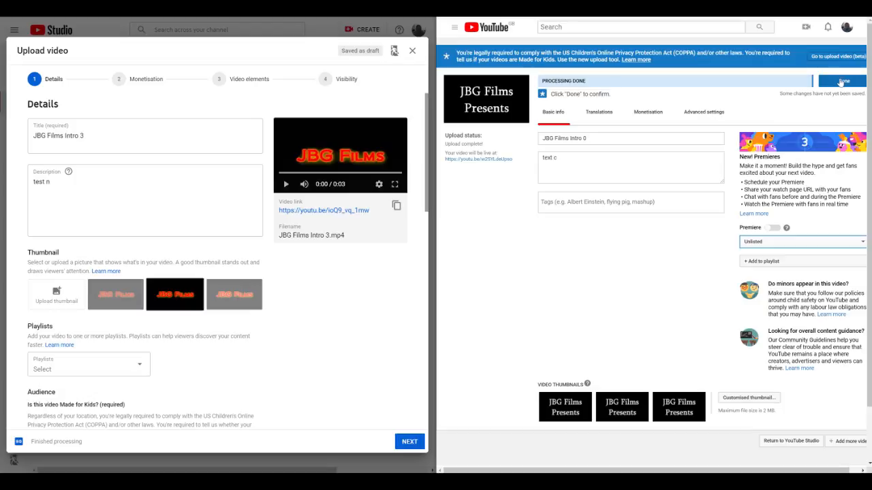
left_click(843, 81)
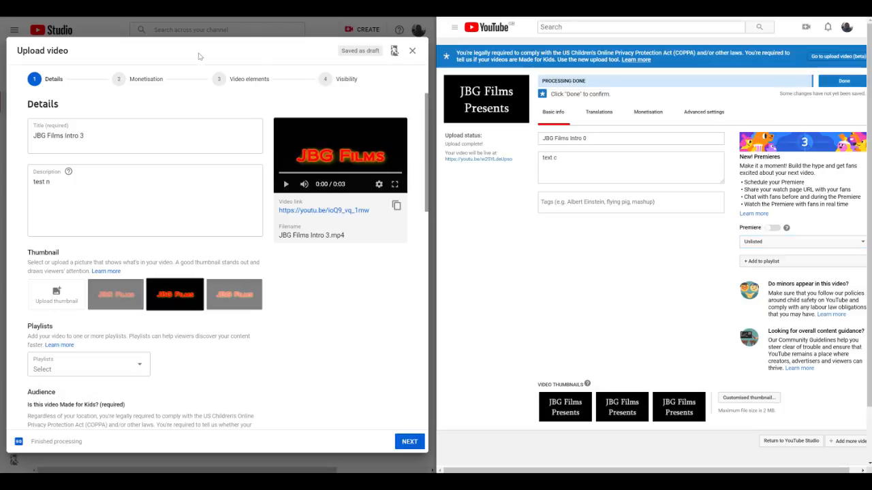
Finish the new upload as unlisted so both intros appear unlisted in the video list
left_click(409, 441)
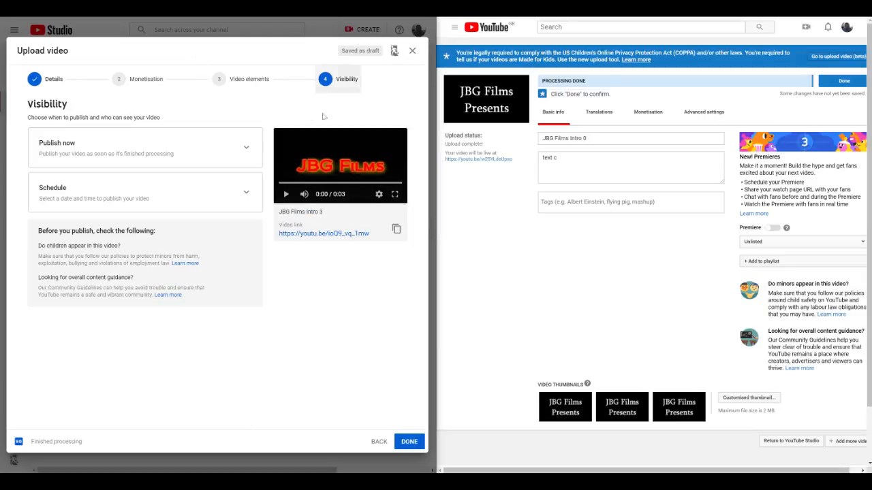
mouse_move(73, 148)
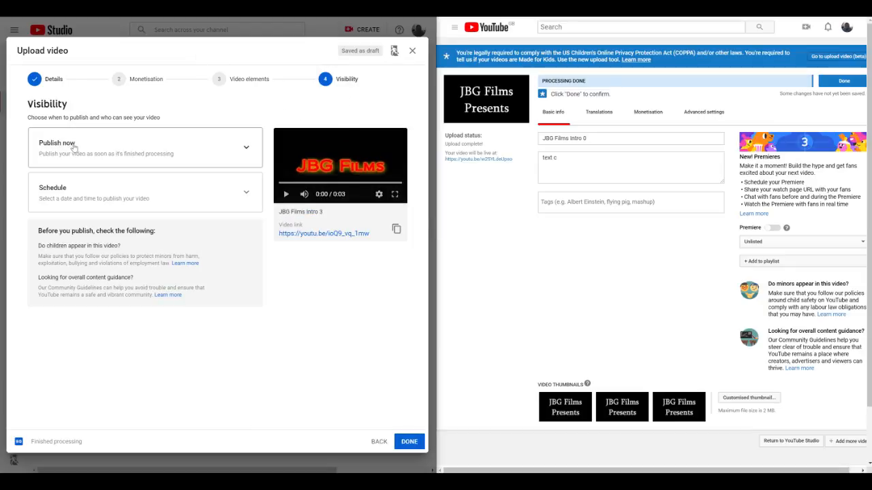
left_click(146, 148)
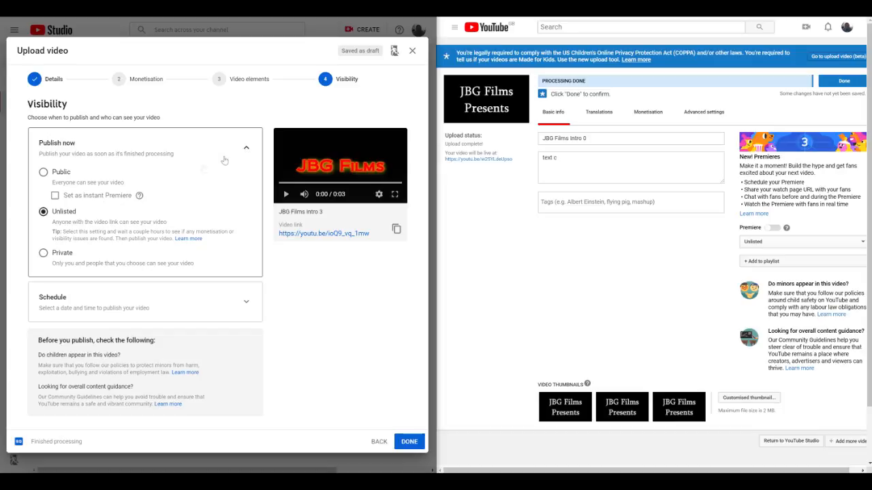
mouse_move(166, 202)
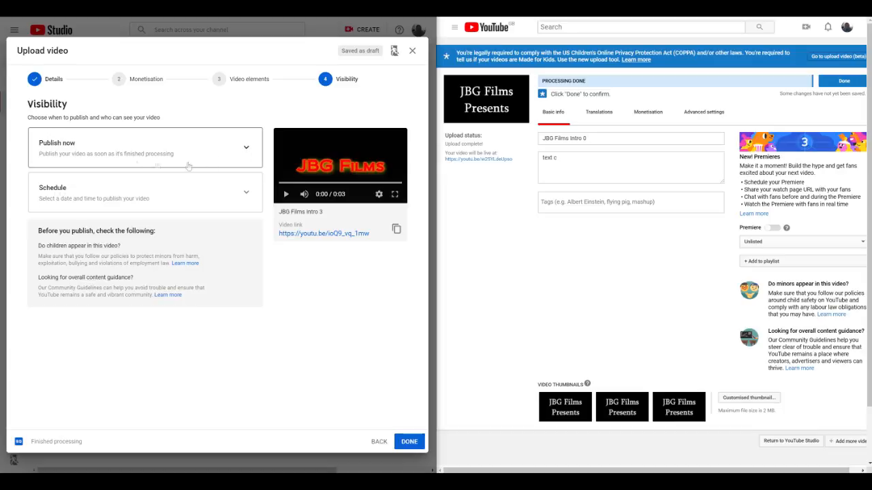
mouse_move(217, 235)
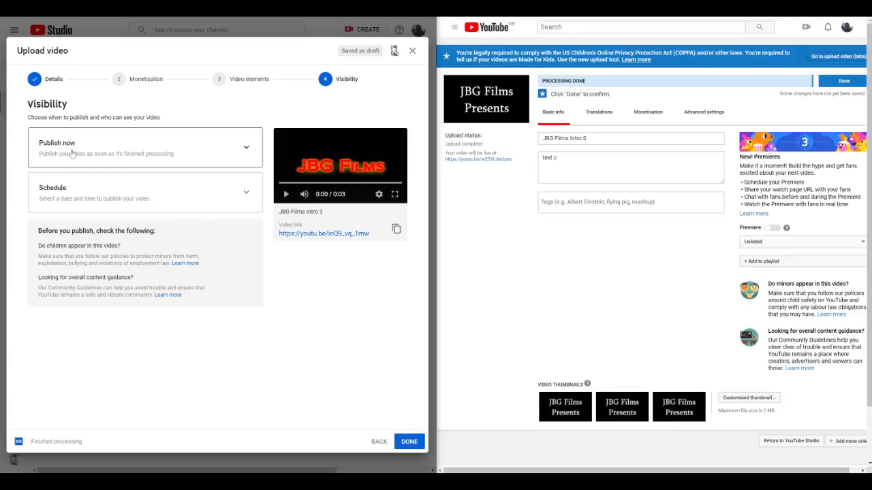
left_click(145, 147)
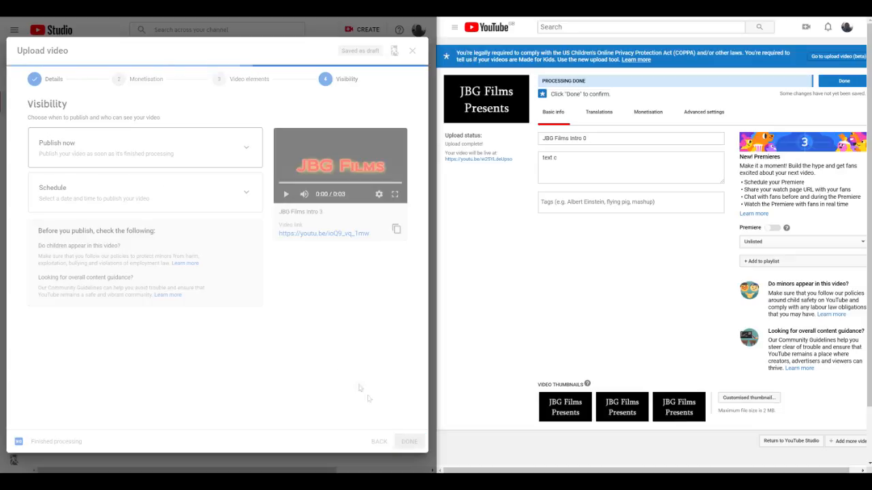
left_click(408, 442)
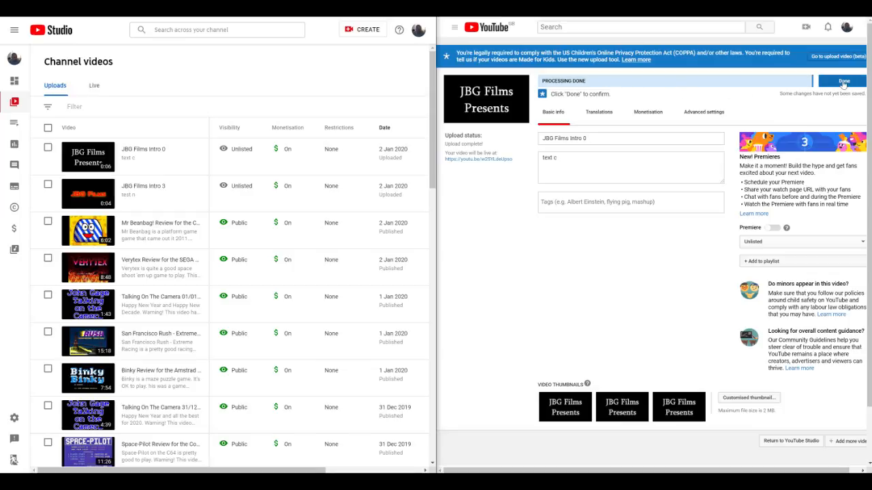
Confirm with Done so JBG Films Intro 0 shows its share link and social options
left_click(843, 80)
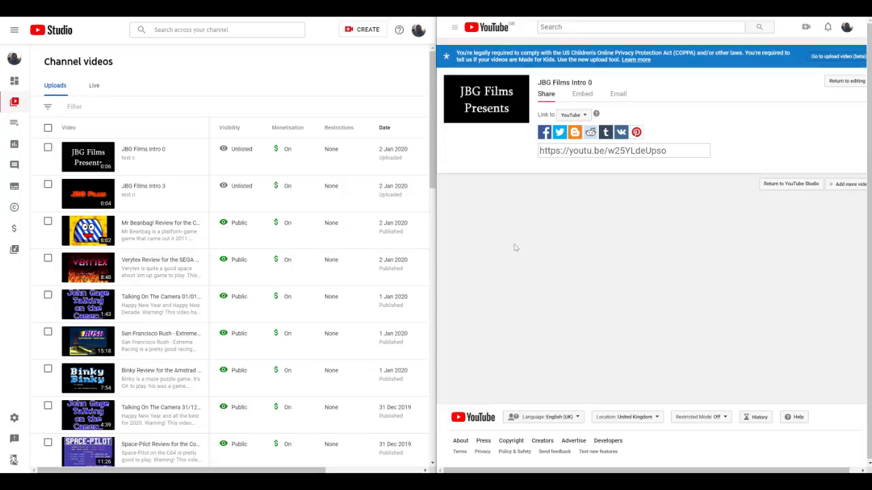
mouse_move(355, 182)
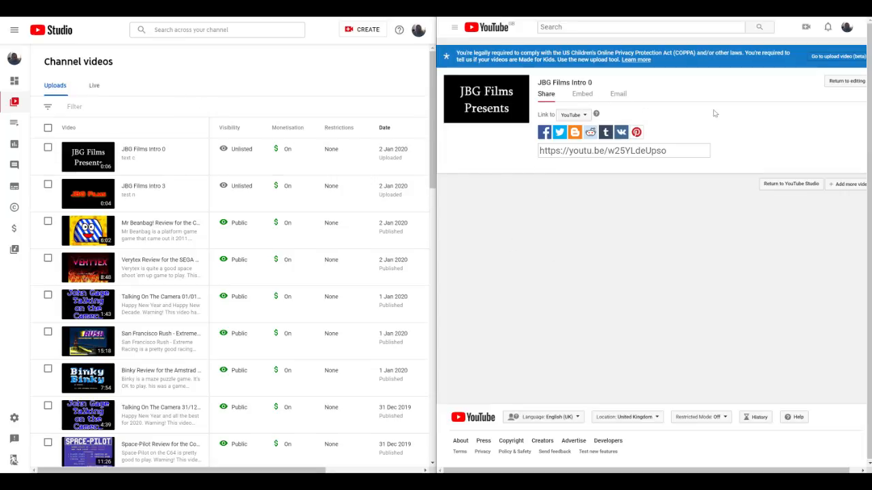
mouse_move(638, 106)
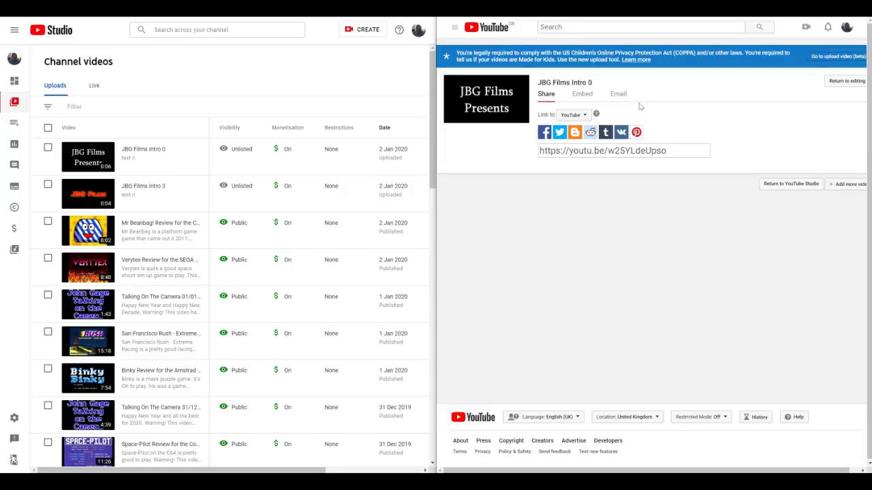
mouse_move(659, 113)
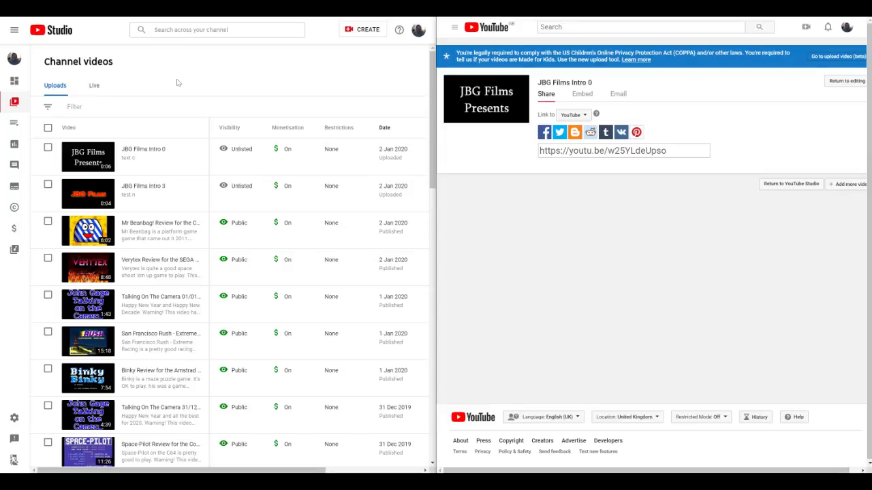
mouse_move(543, 133)
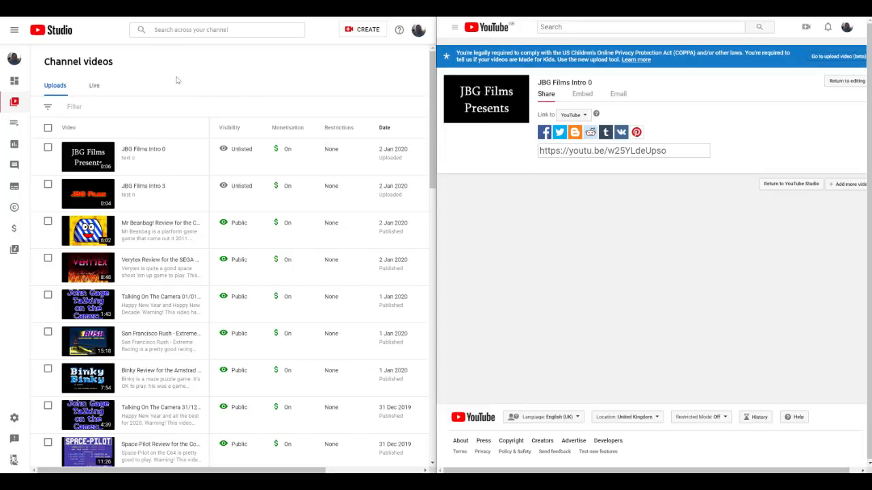
mouse_move(269, 83)
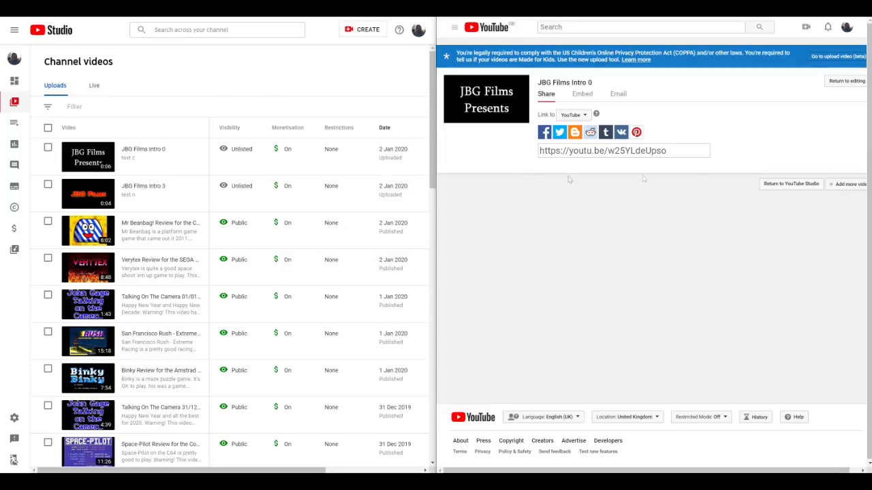
mouse_move(548, 173)
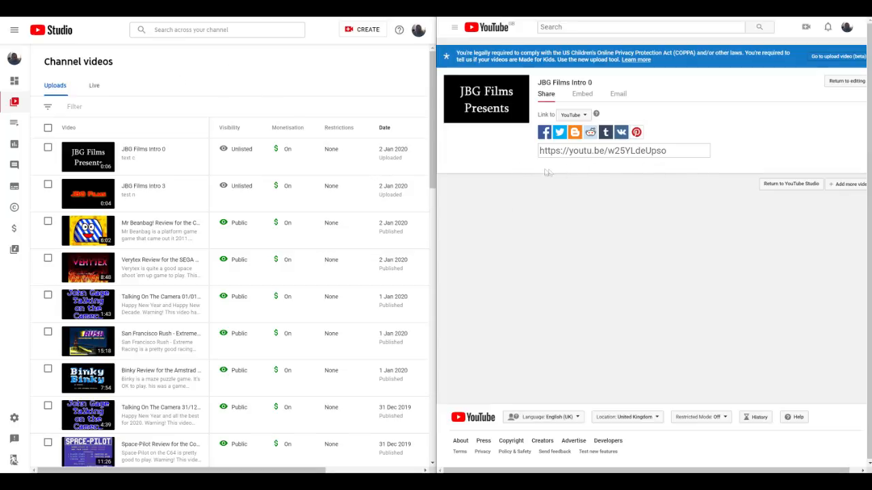
mouse_move(533, 176)
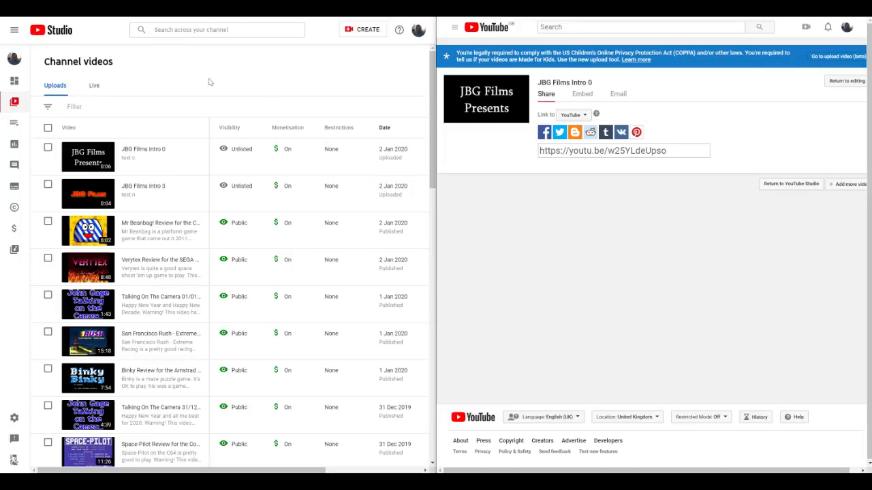
mouse_move(180, 80)
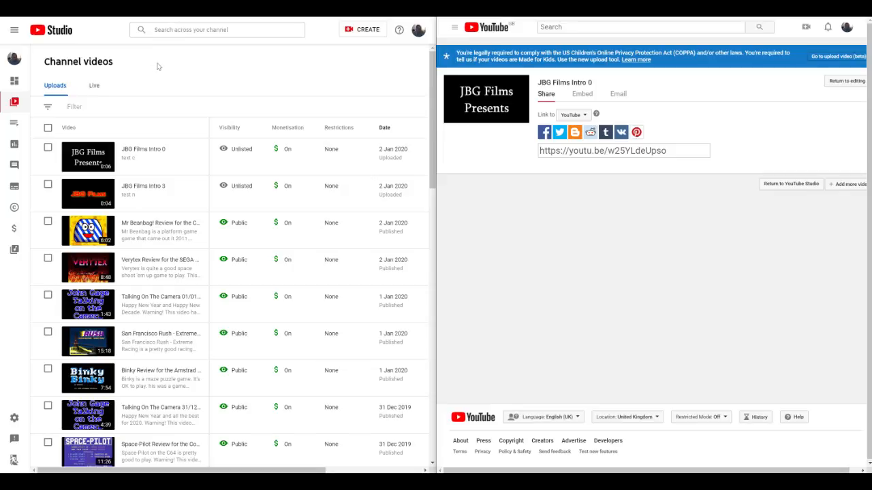
mouse_move(177, 71)
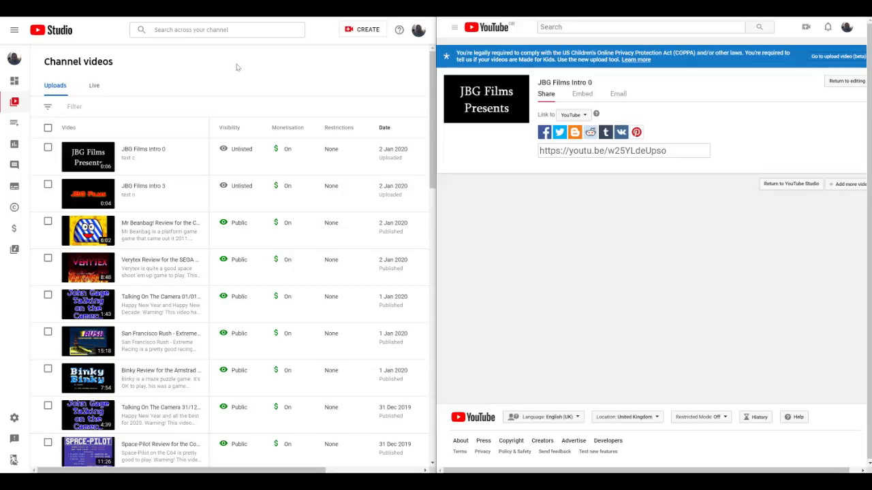
mouse_move(348, 141)
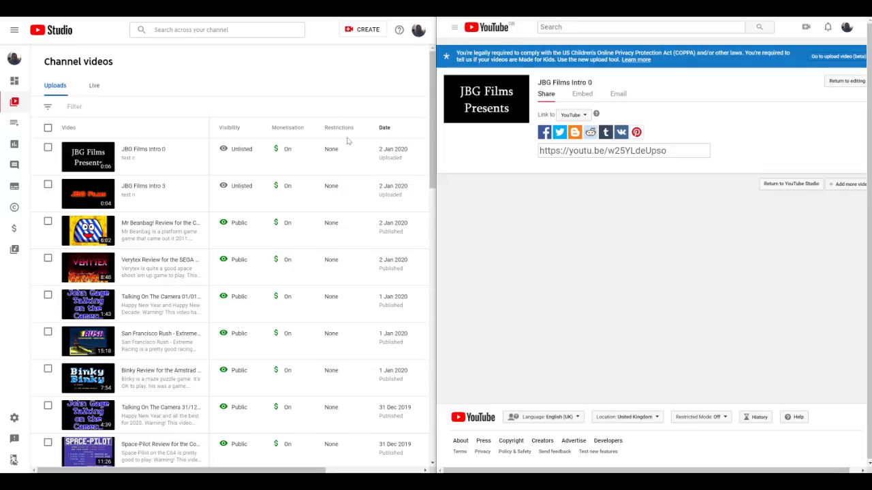
mouse_move(640, 268)
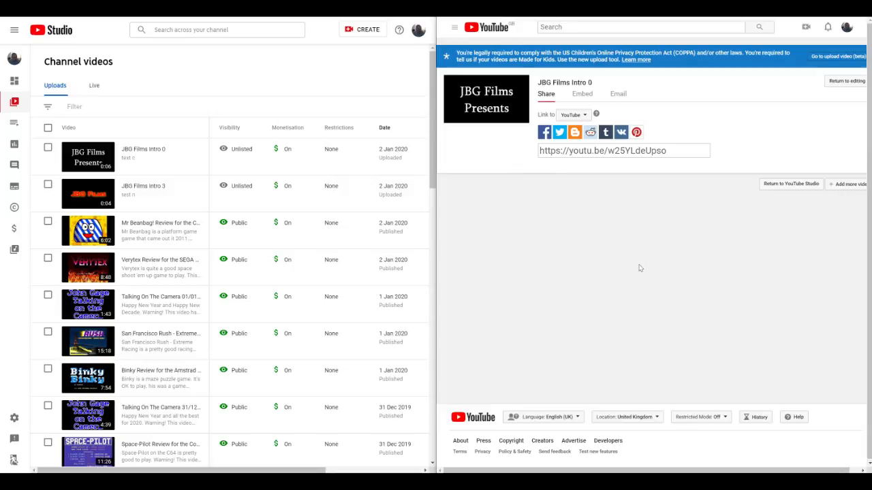
mouse_move(198, 78)
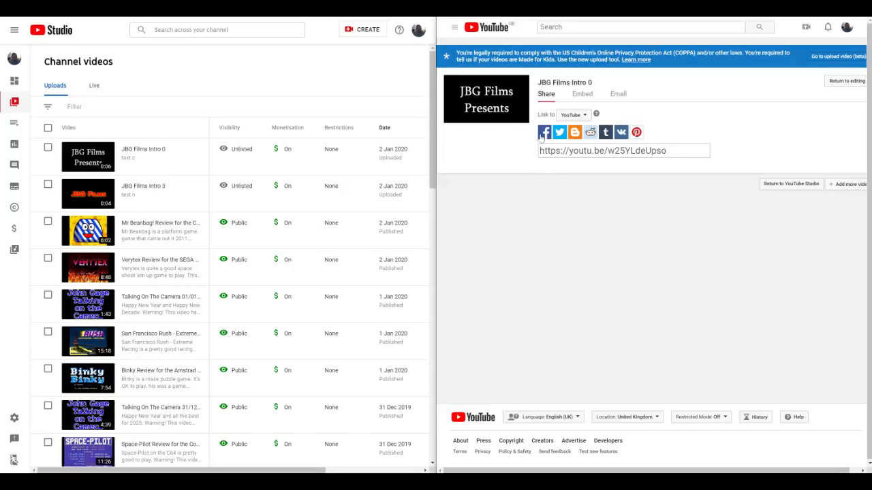
mouse_move(544, 132)
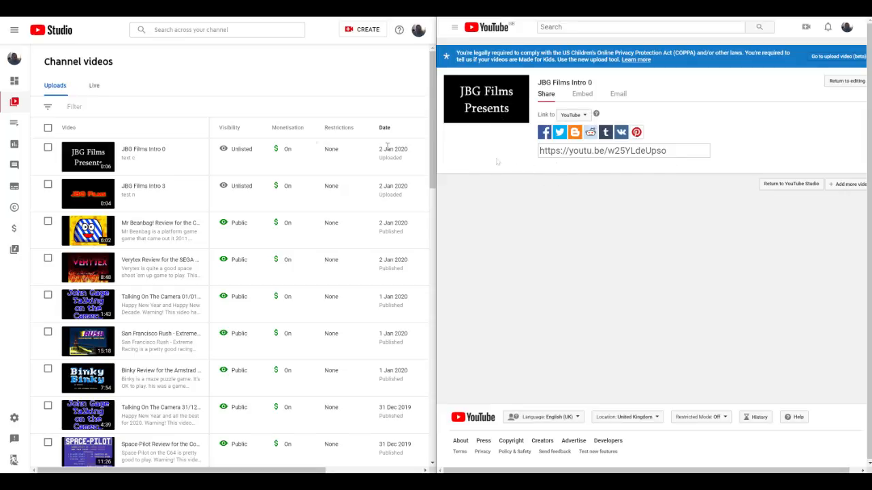
mouse_move(541, 206)
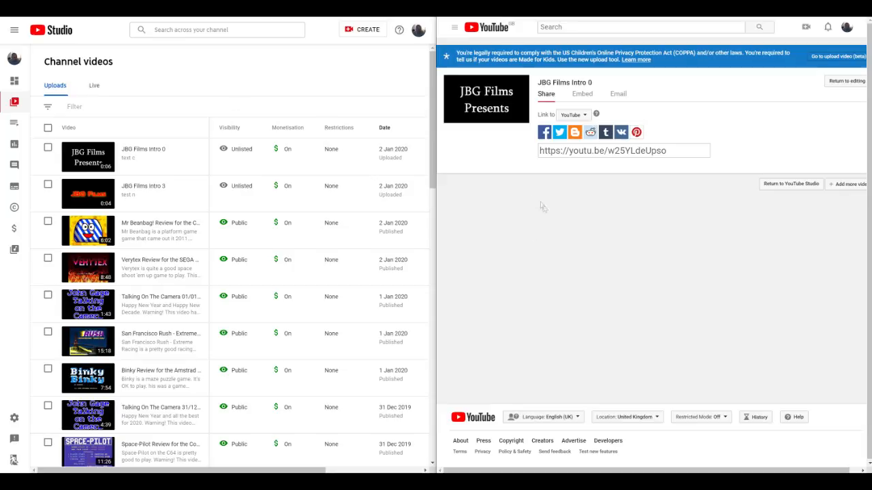
mouse_move(681, 206)
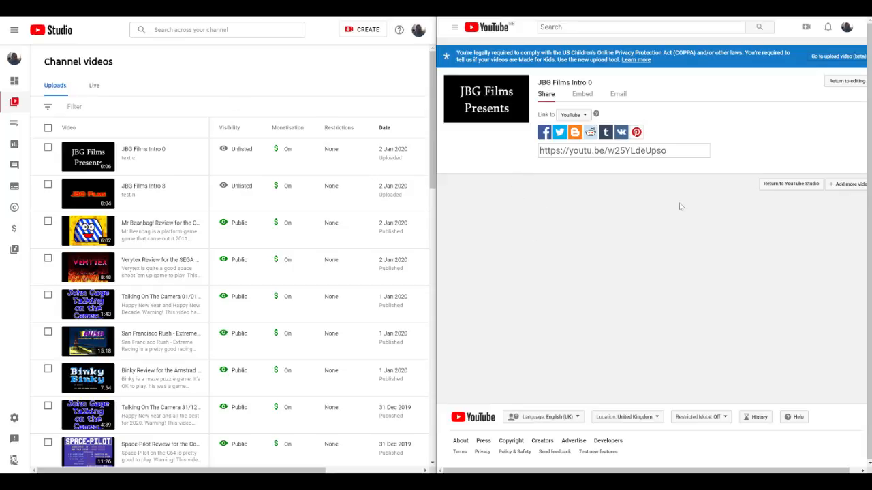
mouse_move(215, 89)
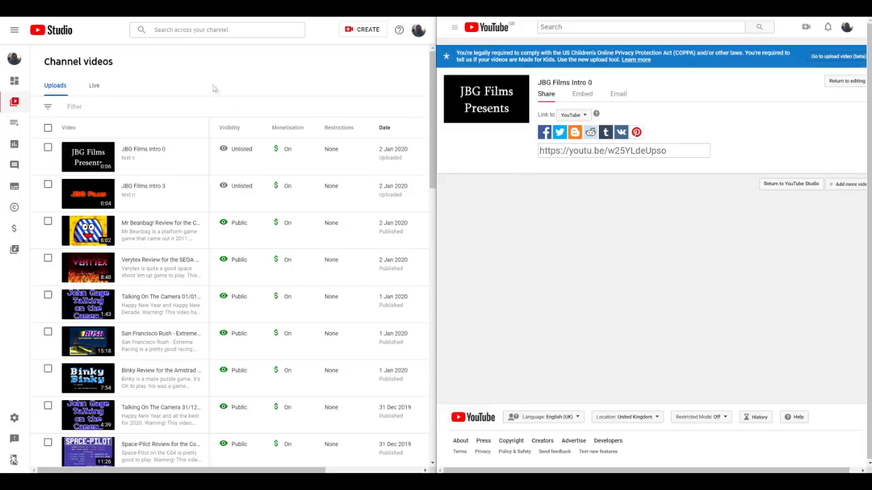
mouse_move(528, 177)
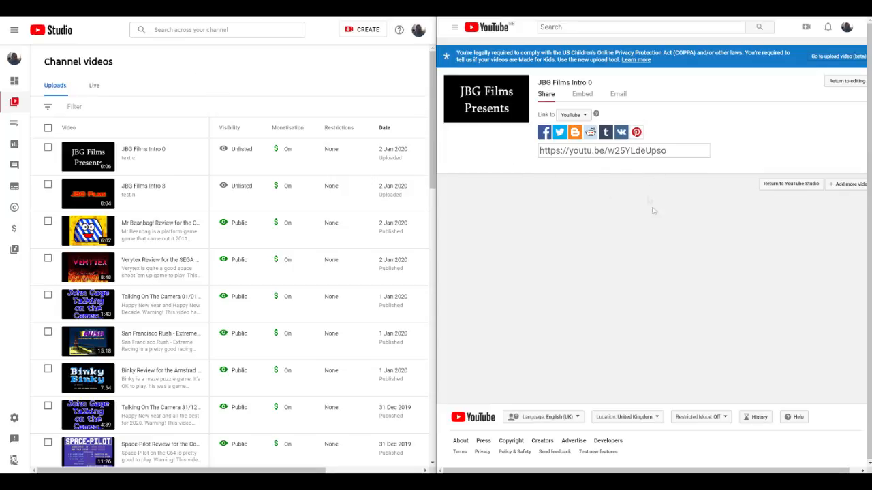
mouse_move(640, 227)
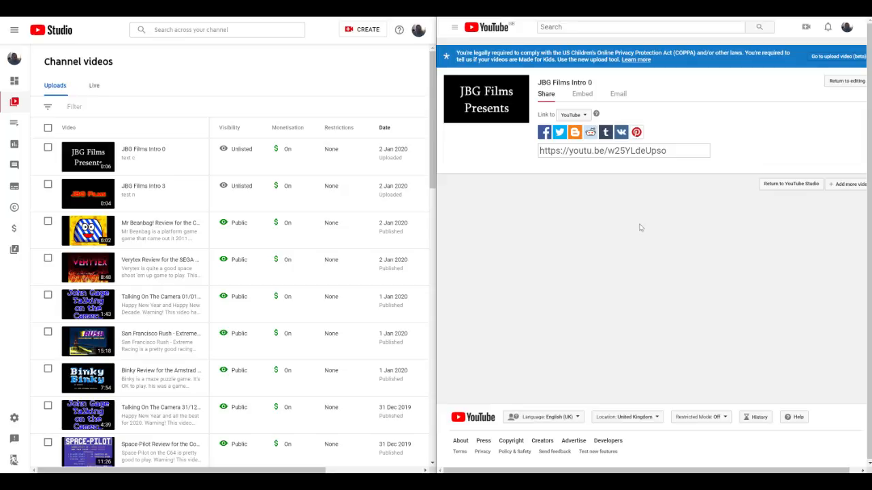
mouse_move(682, 216)
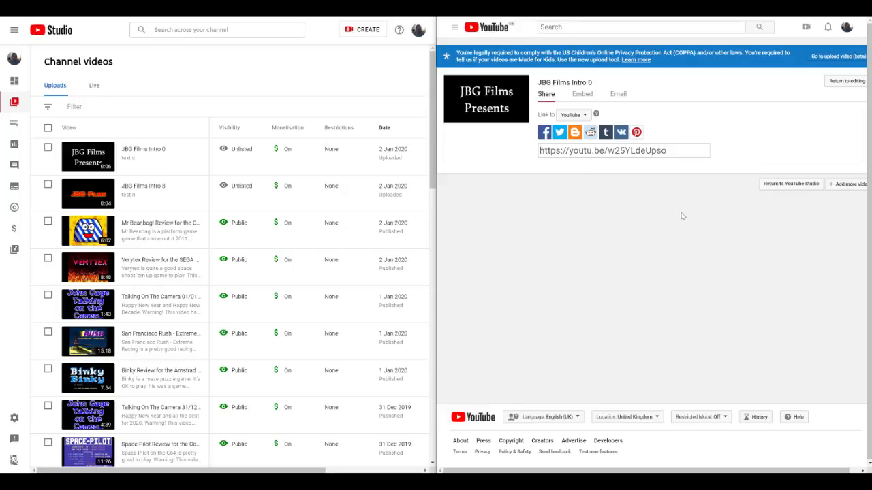
mouse_move(680, 184)
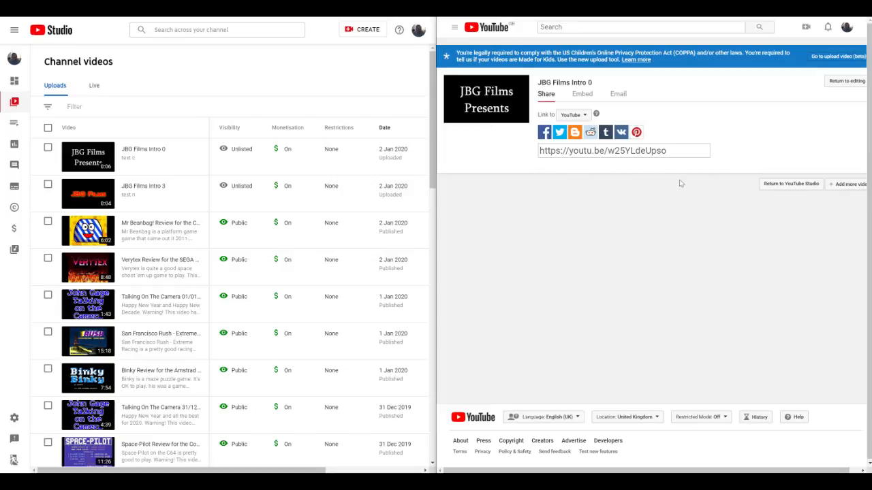
mouse_move(717, 176)
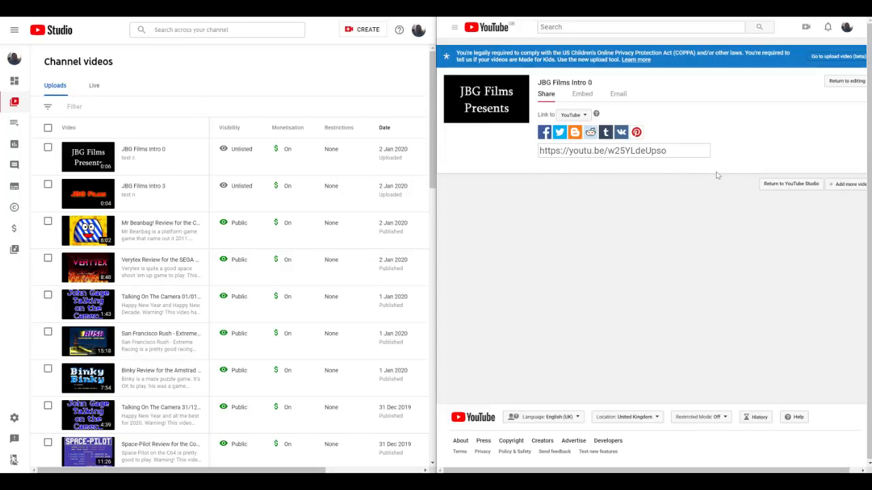
mouse_move(639, 260)
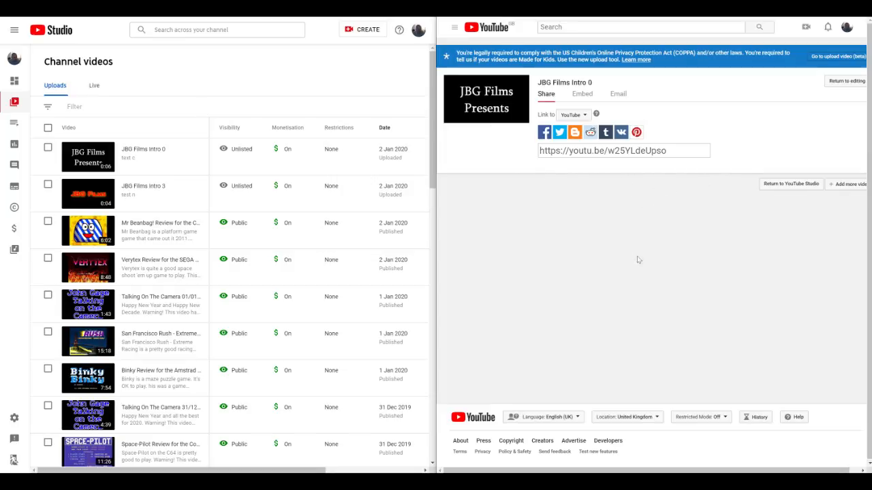
mouse_move(630, 305)
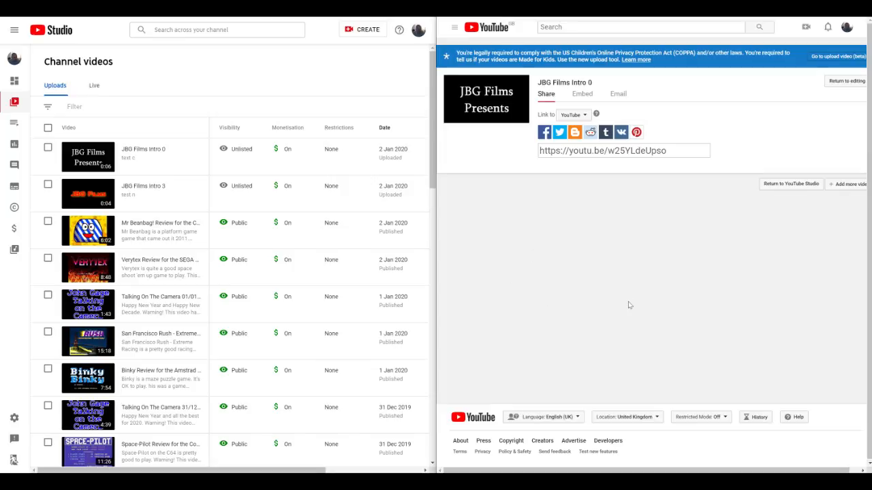
mouse_move(641, 274)
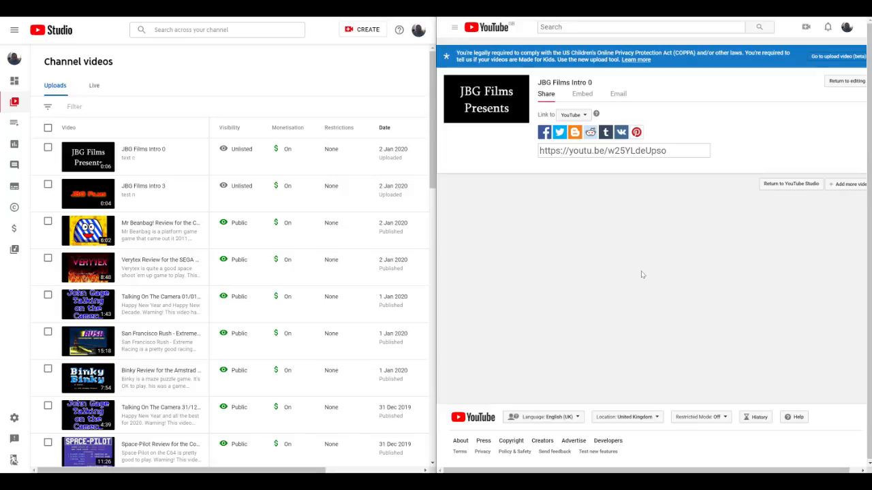
mouse_move(573, 249)
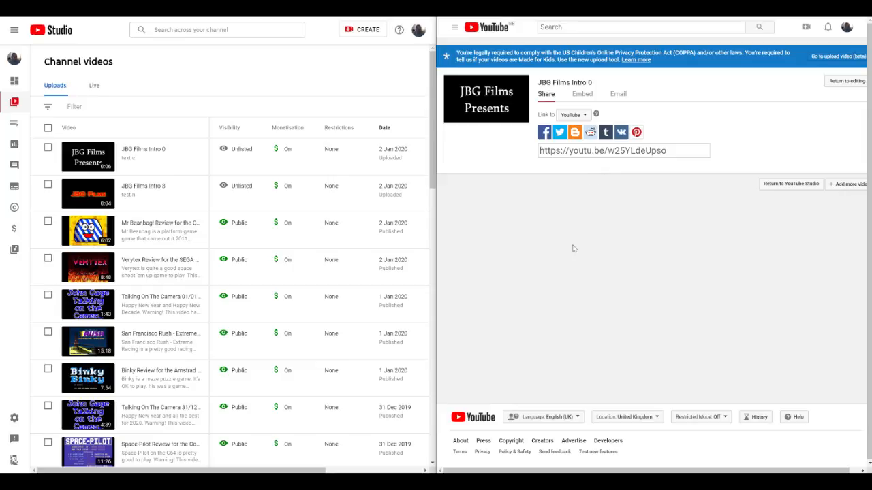
mouse_move(589, 290)
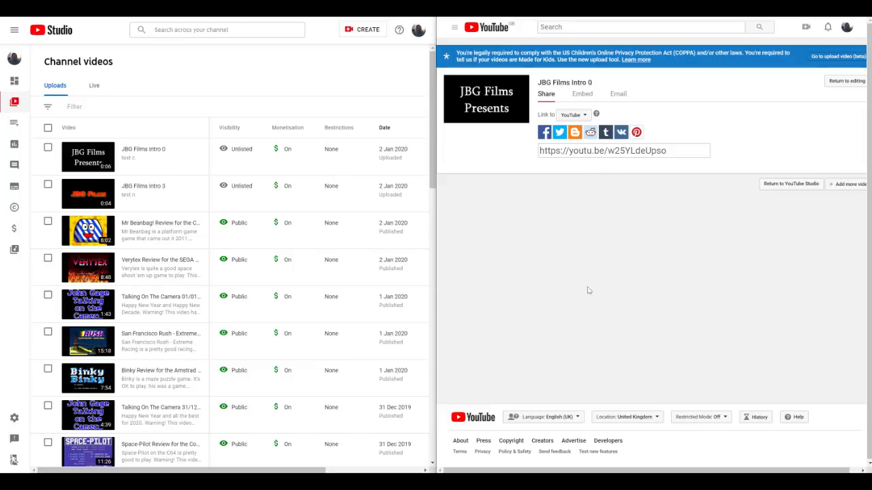